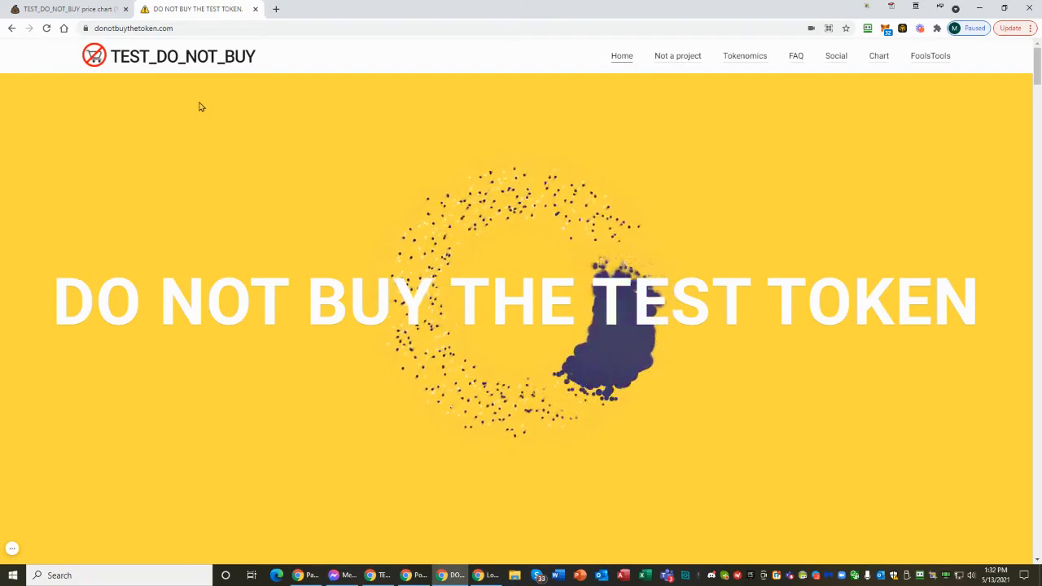
{"action": "mouse_move", "coordinate": [399, 138]}
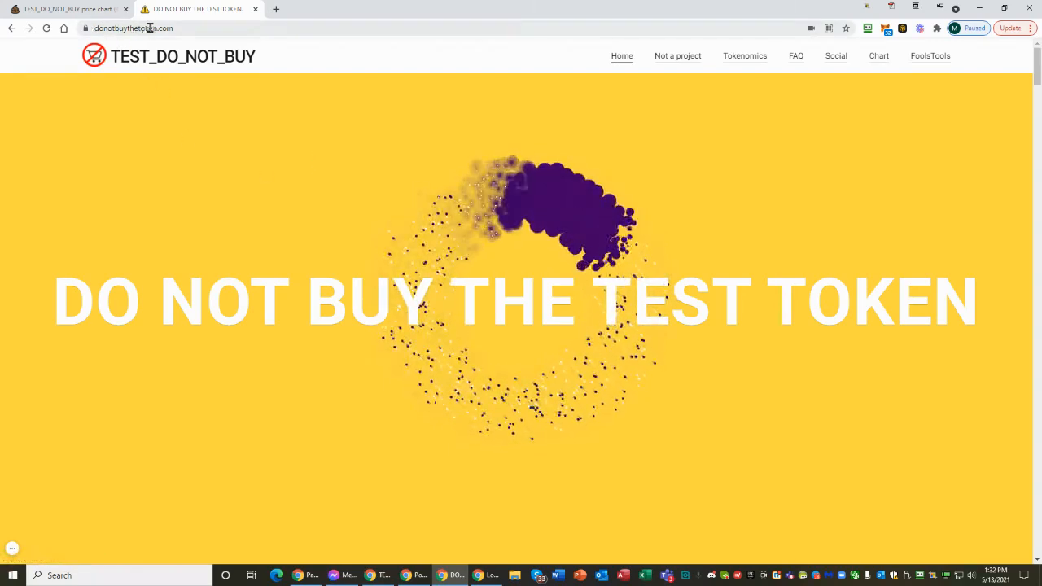
Open CoinMarketCap in a new tab and scroll its market-cap ranking to about rank 17
{"action": "left_click", "coordinate": [134, 27]}
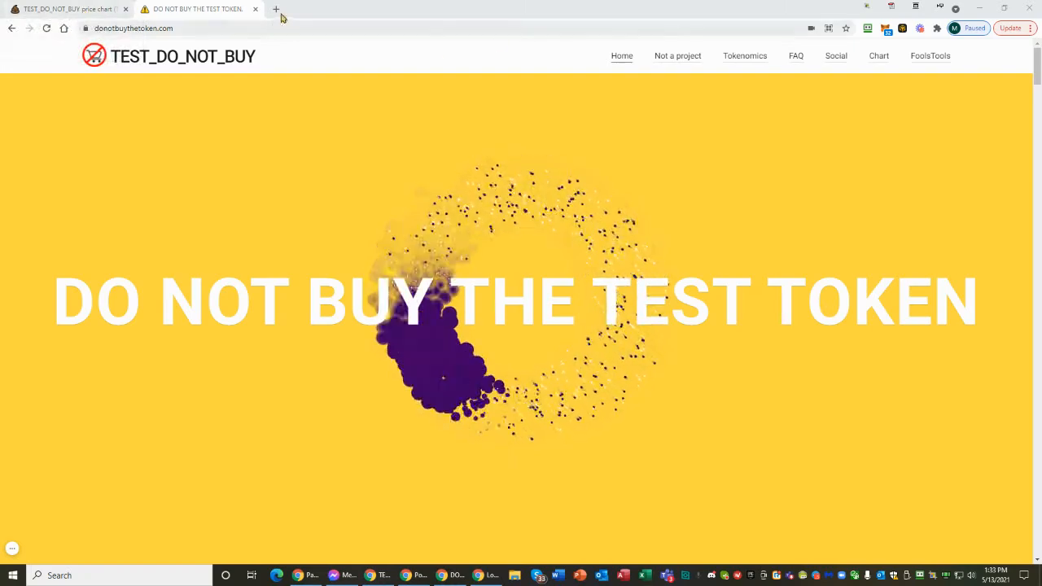
{"action": "left_click", "coordinate": [276, 9]}
{"action": "type", "text": "coinmarketcap.com"}
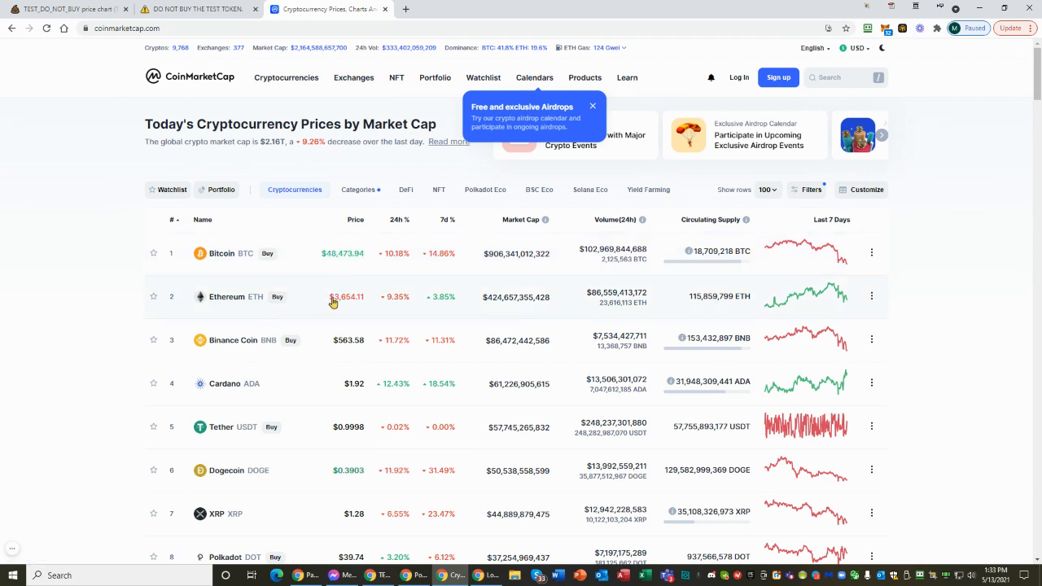
{"action": "mouse_move", "coordinate": [323, 333]}
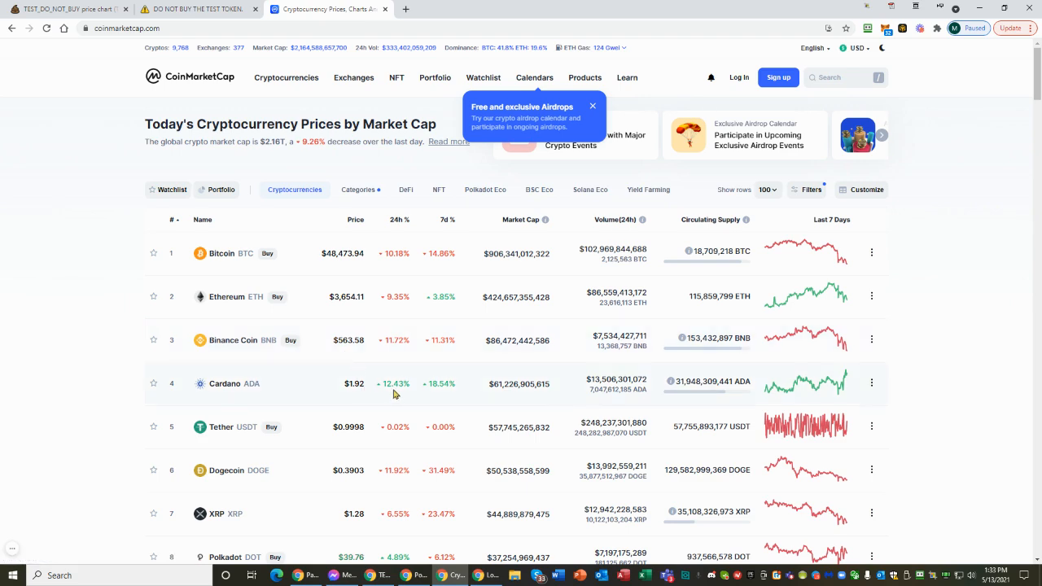
{"action": "scroll", "scroll_direction": "down", "scroll_amount": 3}
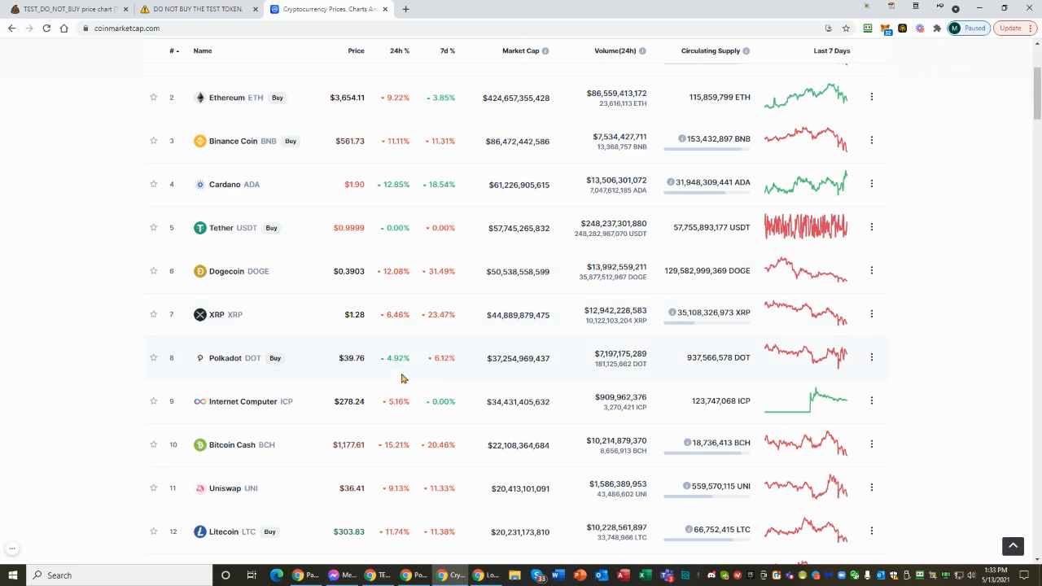
{"action": "scroll", "scroll_direction": "down", "scroll_amount": 3}
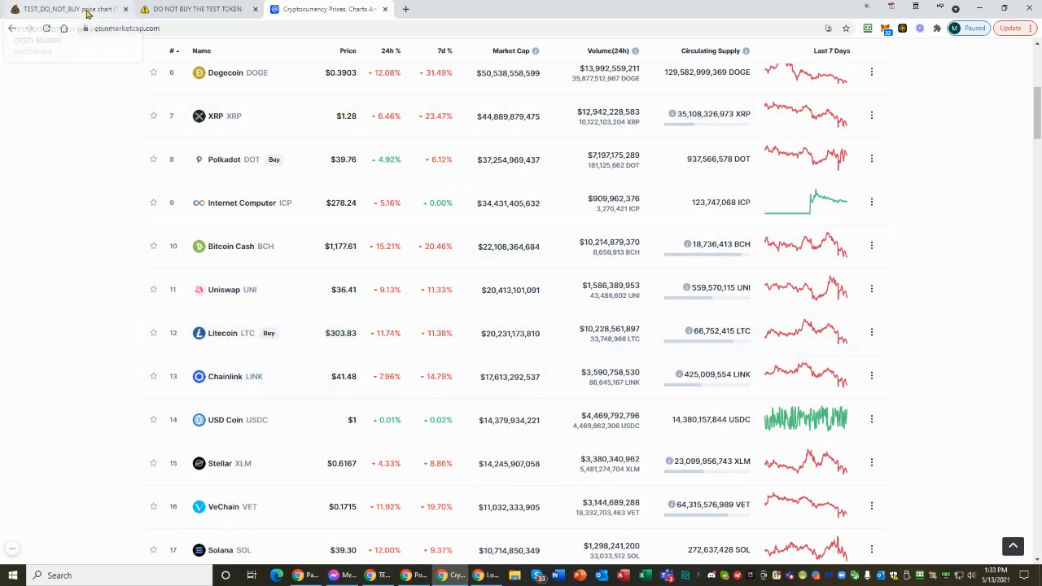
Switch to the PooCoin tab showing the TEST/BNB hourly chart and market cap
{"action": "left_click", "coordinate": [61, 9]}
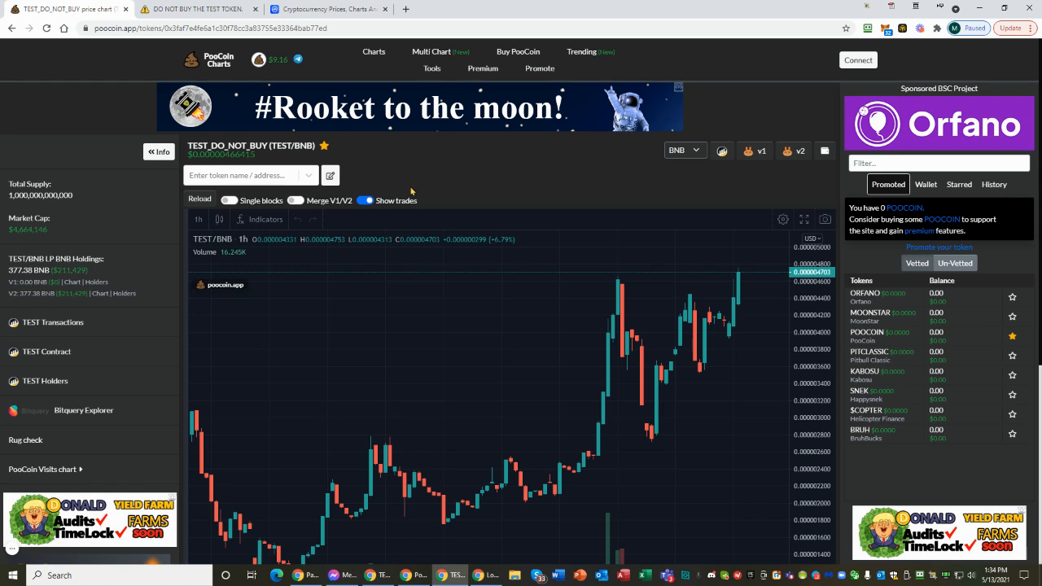
{"action": "mouse_move", "coordinate": [56, 232]}
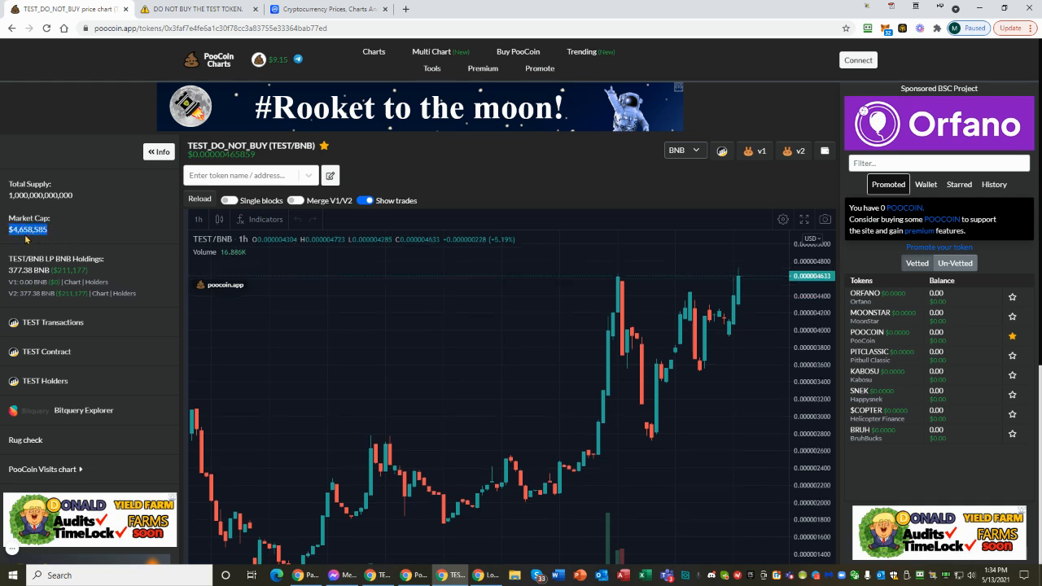
{"action": "mouse_move", "coordinate": [656, 283]}
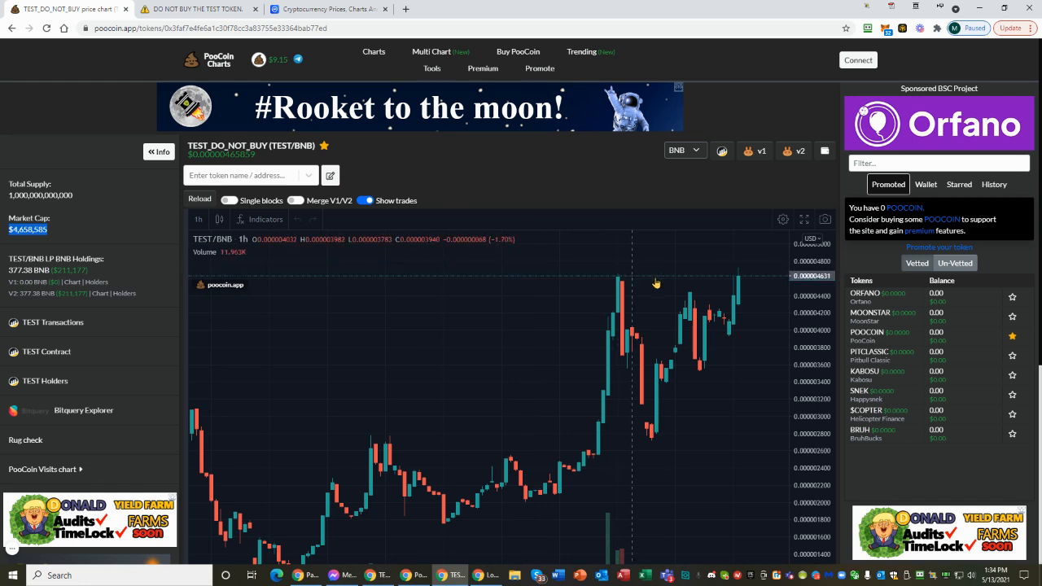
{"action": "mouse_move", "coordinate": [666, 387]}
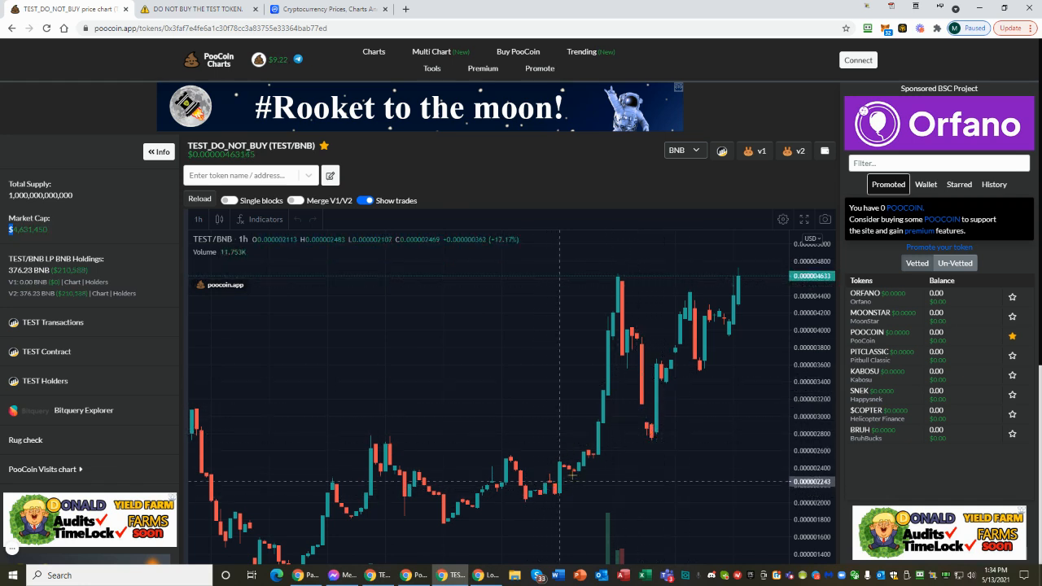
{"action": "mouse_move", "coordinate": [716, 325]}
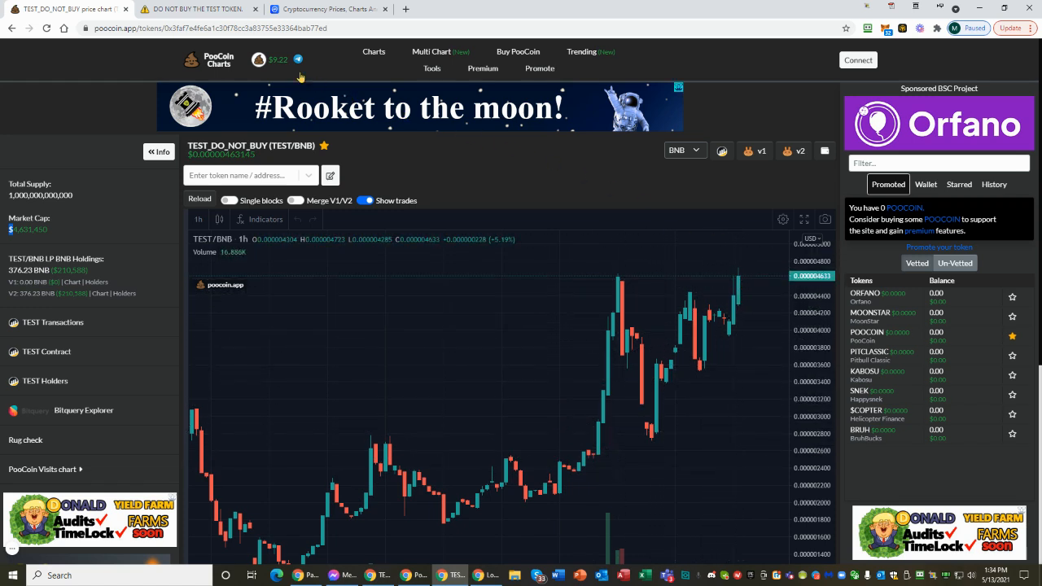
{"action": "mouse_move", "coordinate": [745, 286]}
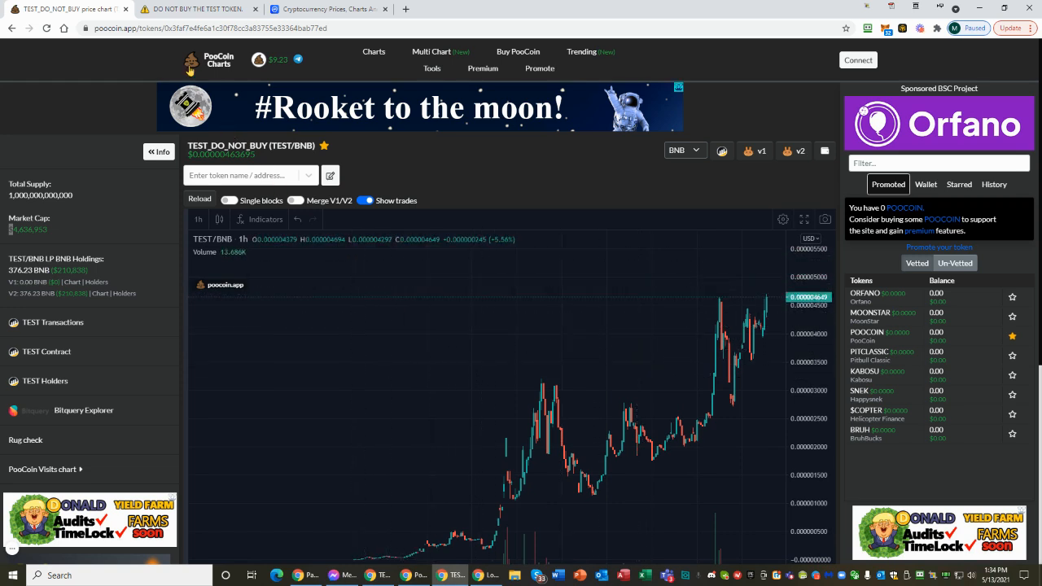
Return to the donotbuythetoken.com tab and scroll down to the developer confession video
{"action": "left_click", "coordinate": [195, 9]}
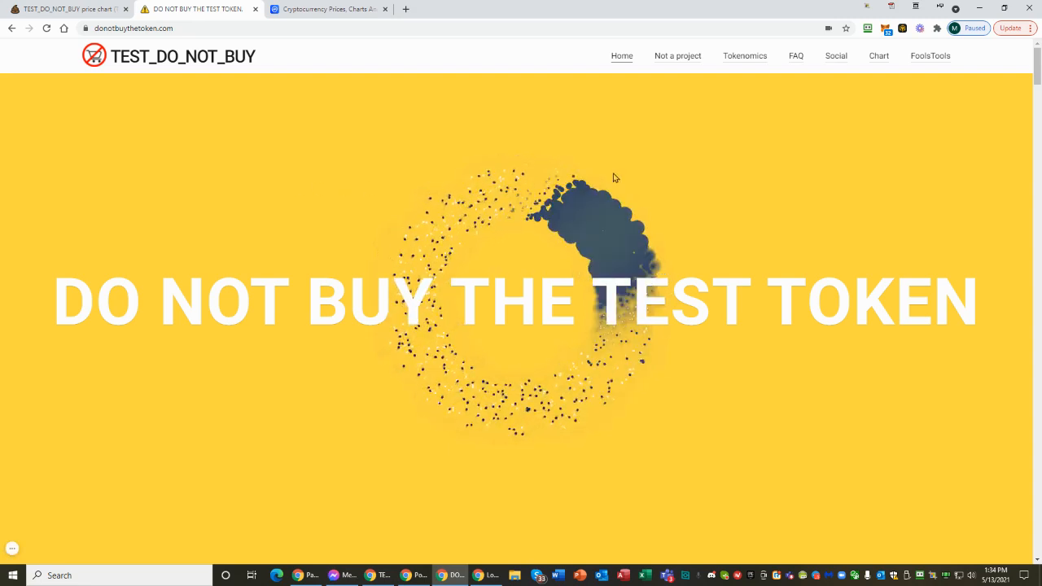
{"action": "scroll", "scroll_direction": "down", "scroll_amount": 3}
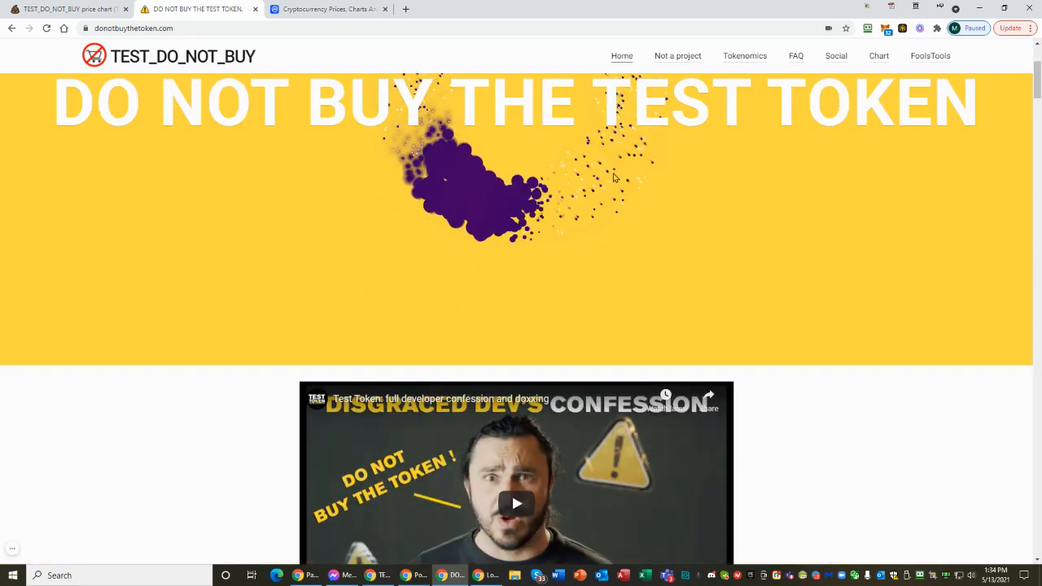
{"action": "scroll", "scroll_direction": "down", "scroll_amount": 3}
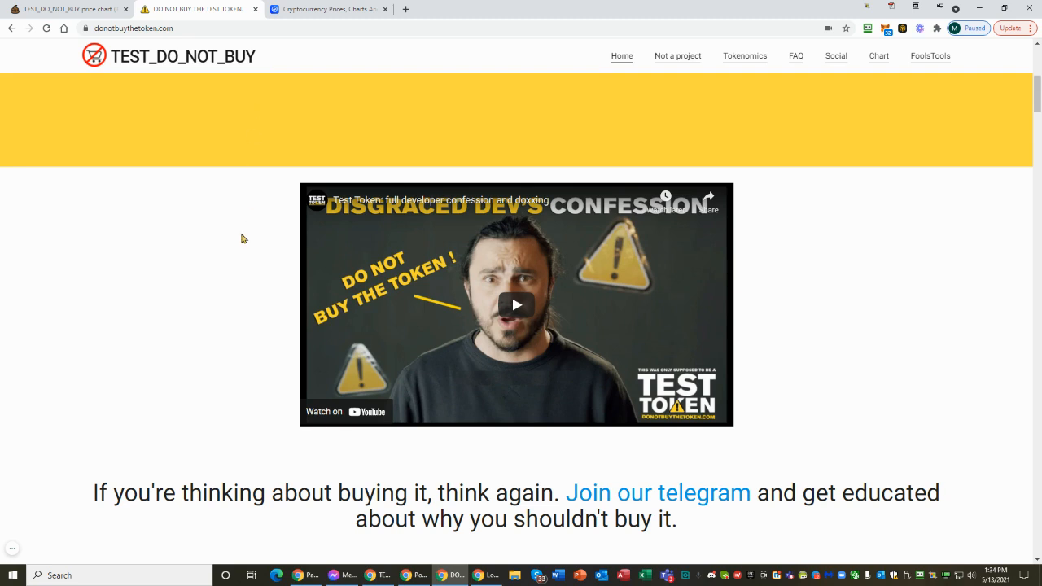
{"action": "mouse_move", "coordinate": [239, 248]}
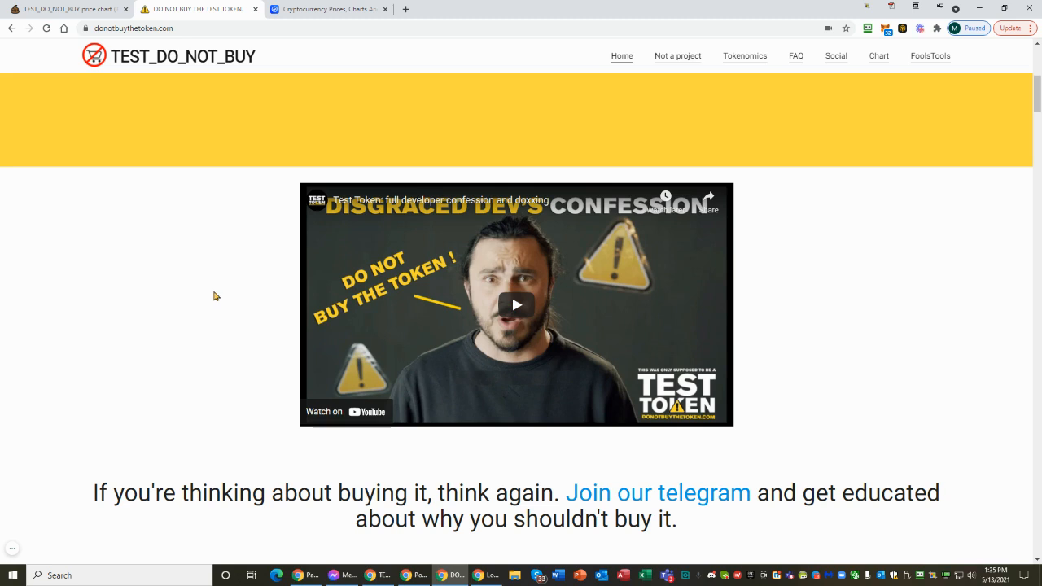
{"action": "mouse_move", "coordinate": [212, 294]}
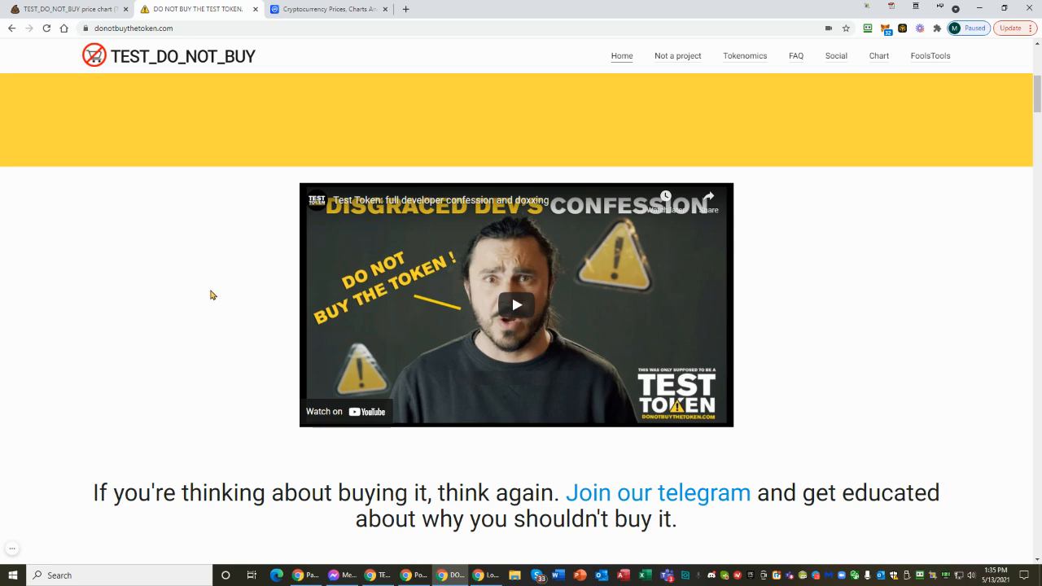
{"action": "mouse_move", "coordinate": [239, 291]}
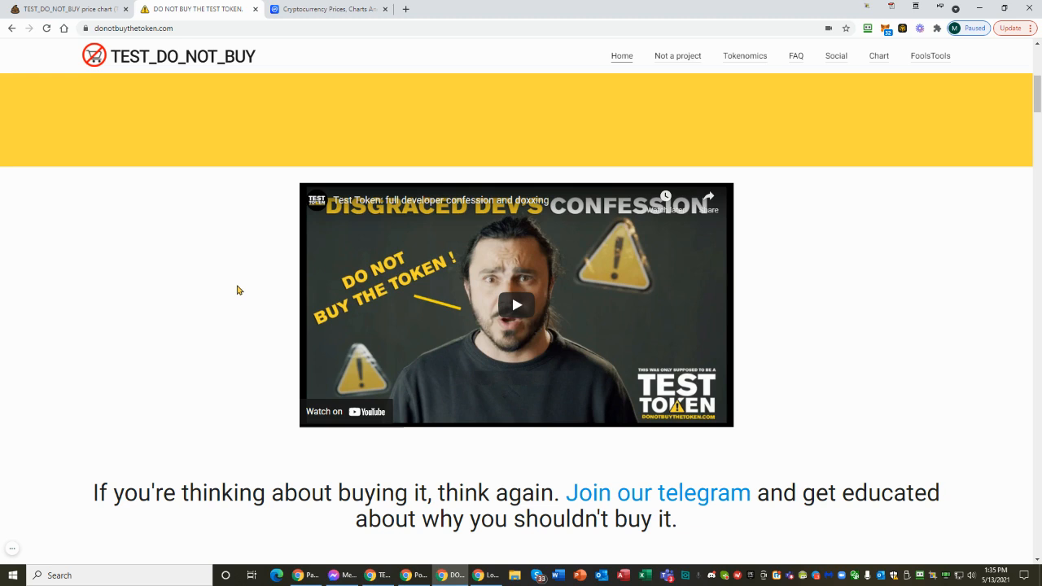
{"action": "mouse_move", "coordinate": [233, 307]}
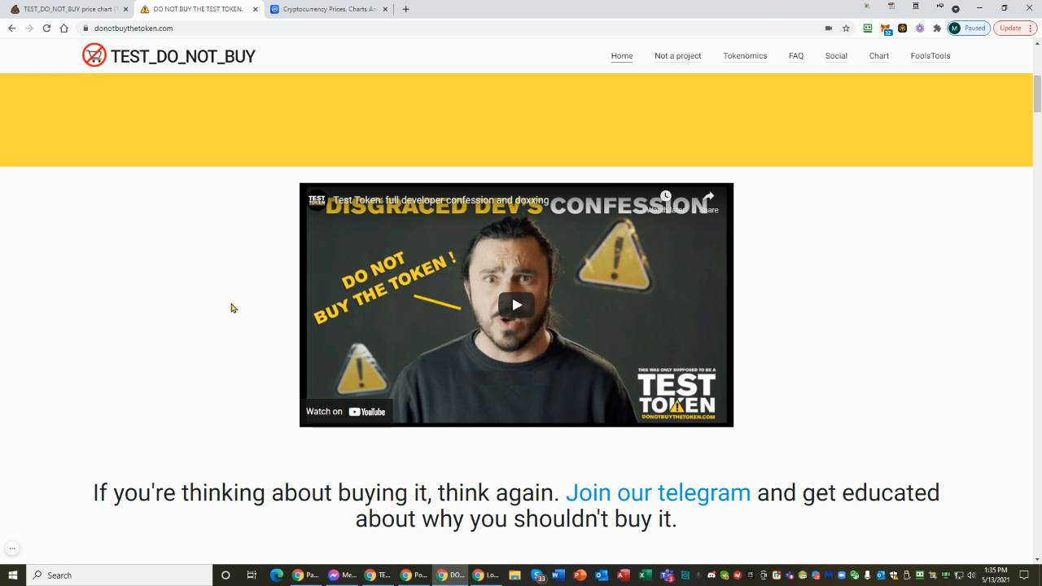
{"action": "mouse_move", "coordinate": [244, 292]}
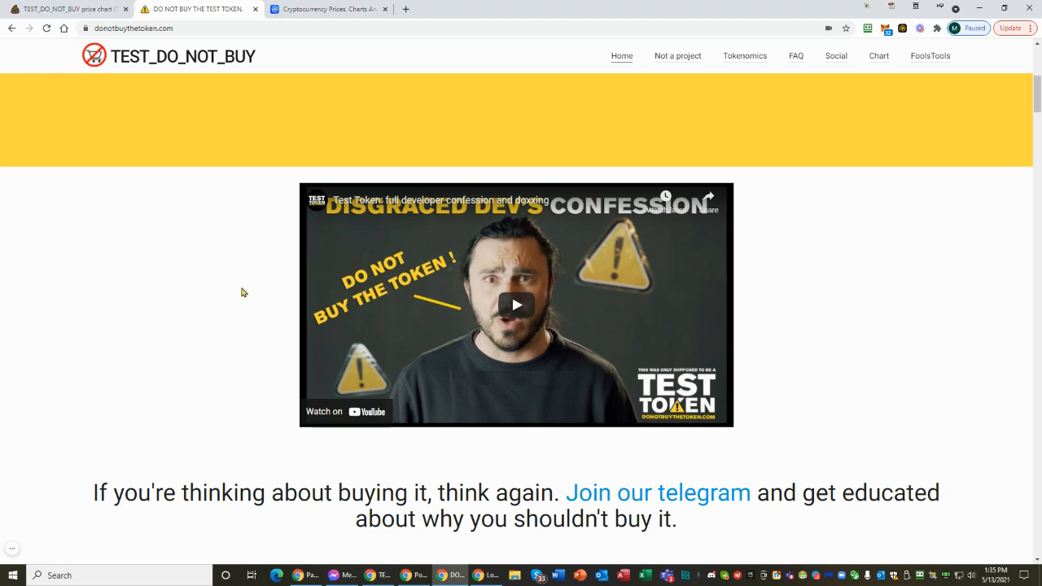
{"action": "mouse_move", "coordinate": [255, 290]}
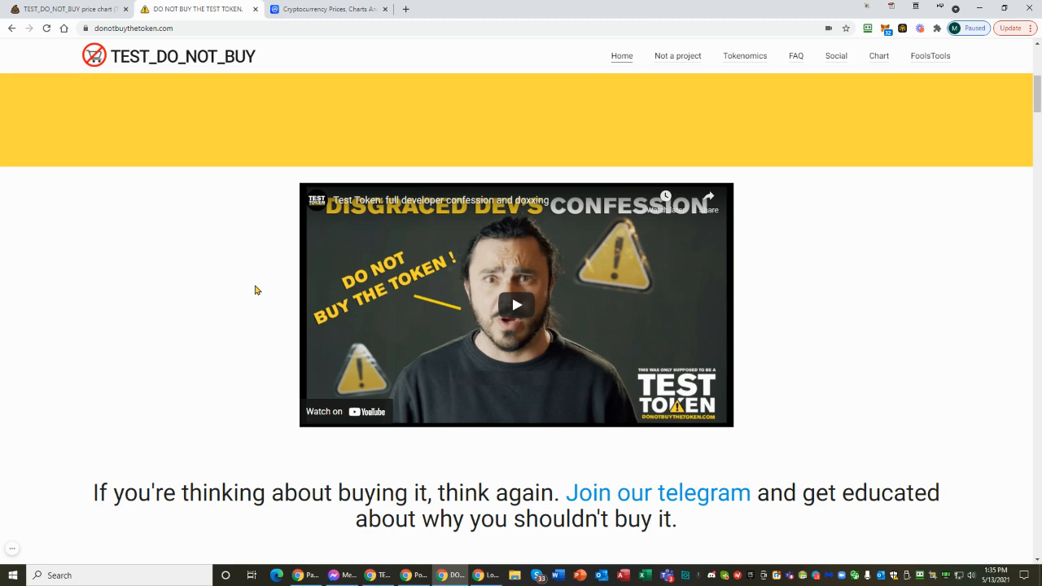
{"action": "mouse_move", "coordinate": [253, 281]}
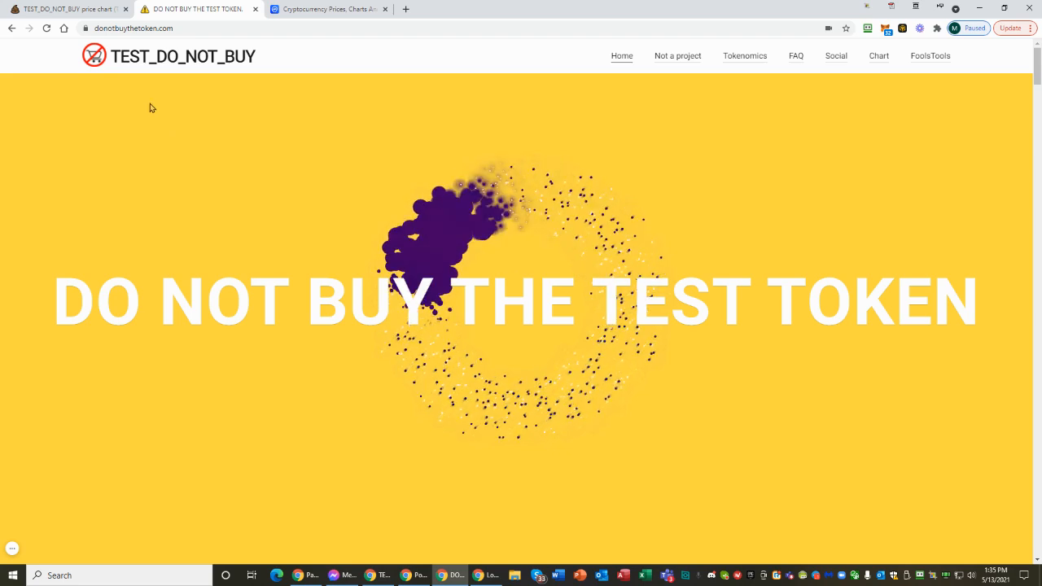
{"action": "mouse_move", "coordinate": [77, 14]}
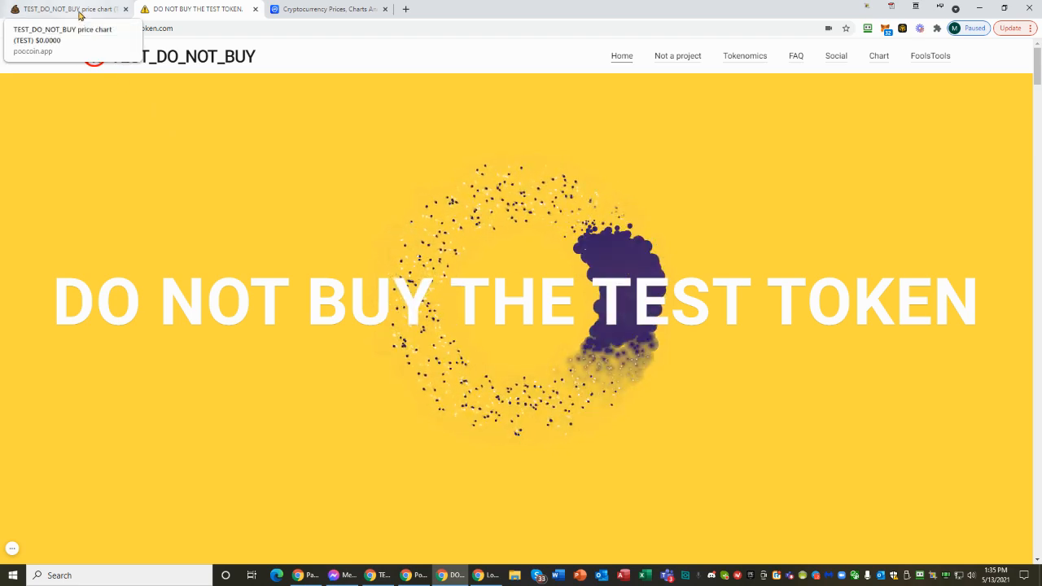
Recheck PooCoin's TEST chart, then switch to the DO NOT BUY THE TEST TOKEN tab
{"action": "left_click", "coordinate": [65, 8]}
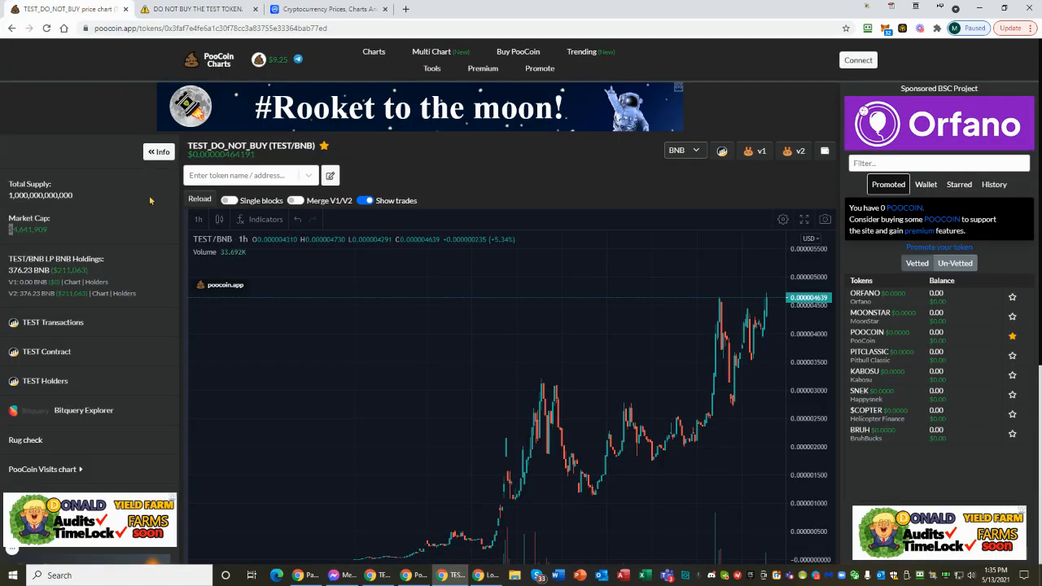
{"action": "mouse_move", "coordinate": [234, 303]}
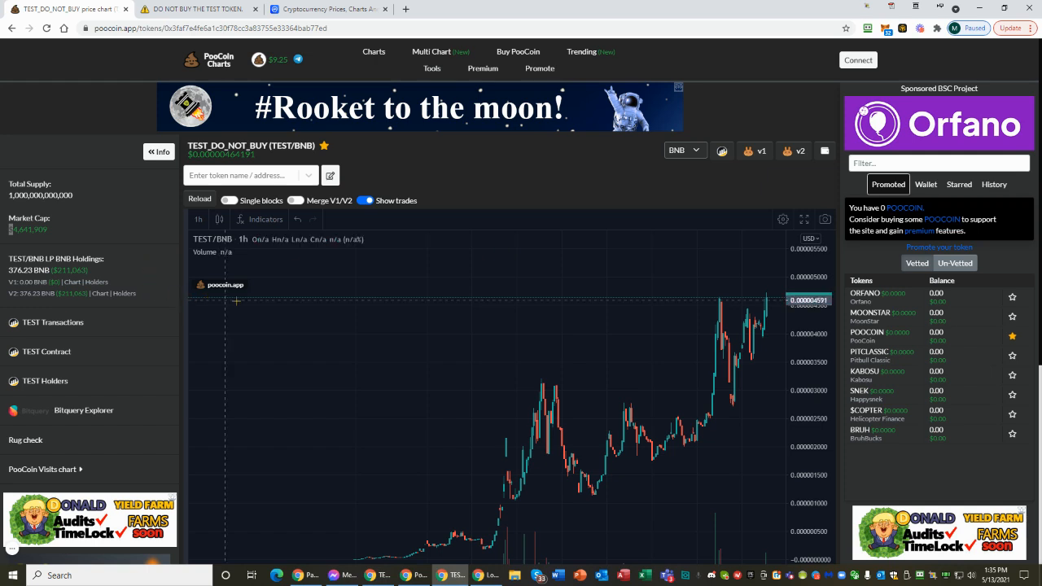
{"action": "mouse_move", "coordinate": [421, 289]}
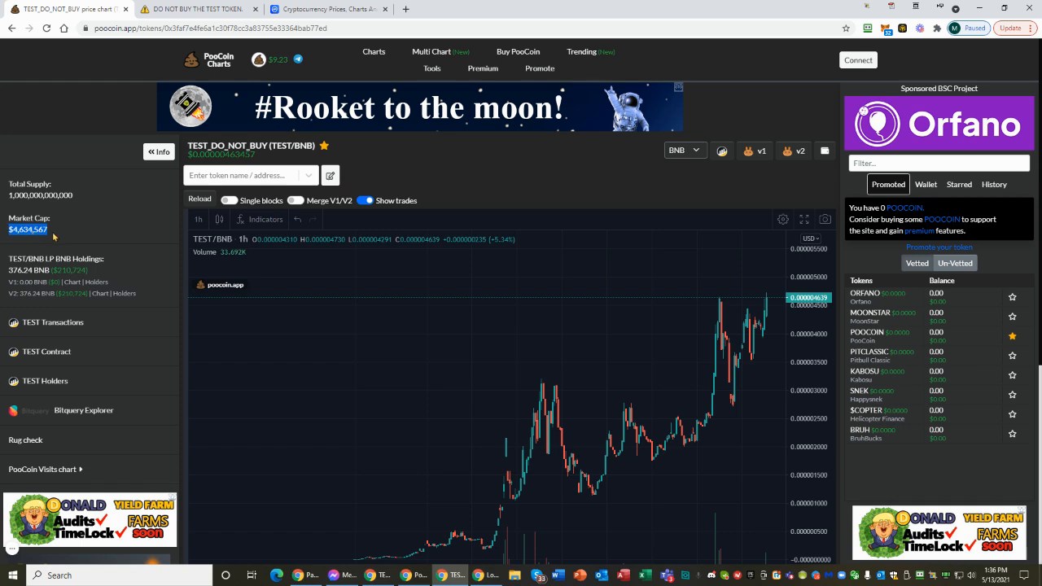
{"action": "mouse_move", "coordinate": [63, 234]}
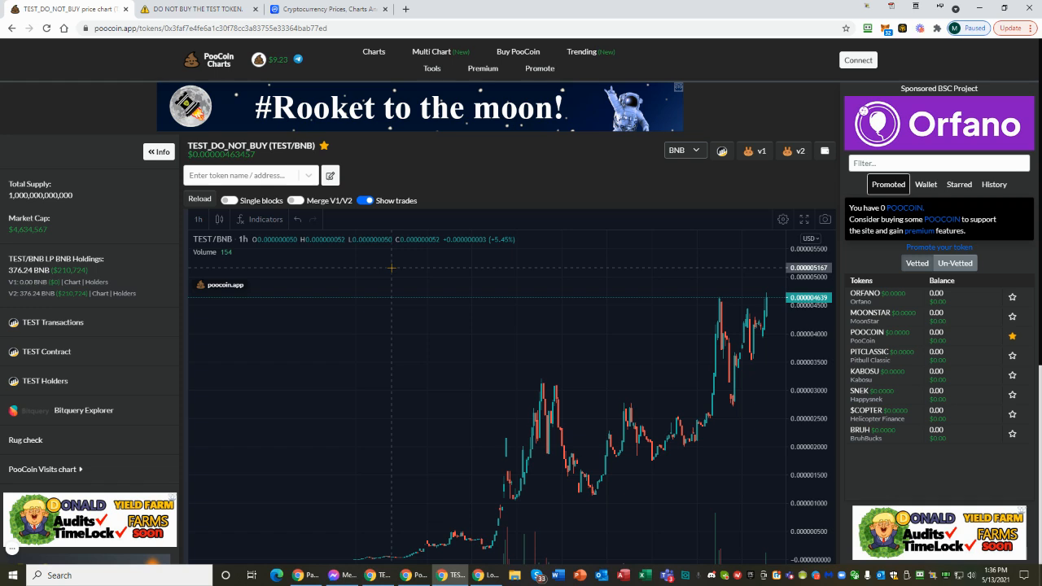
{"action": "mouse_move", "coordinate": [480, 254]}
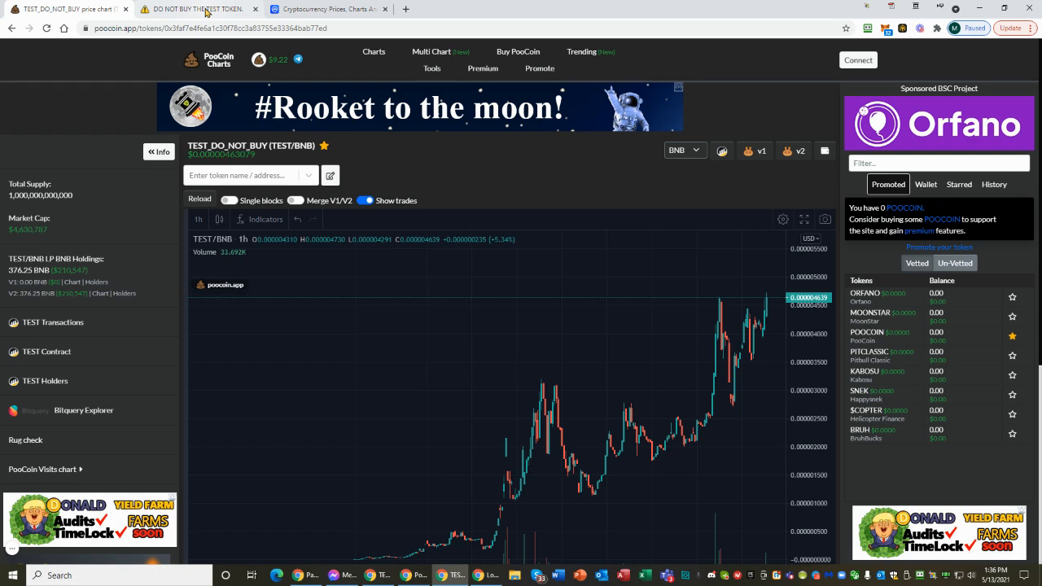
{"action": "left_click", "coordinate": [196, 9]}
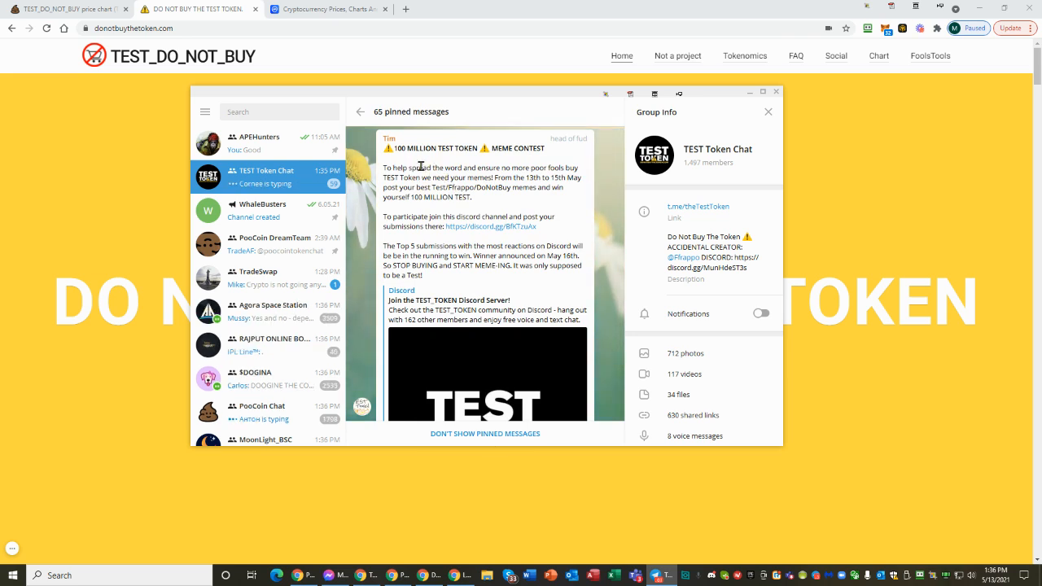
Scroll the TEST Token Chat pinned messages, then return to the donotbuythetoken.com tab
{"action": "scroll", "scroll_direction": "down", "scroll_amount": 3}
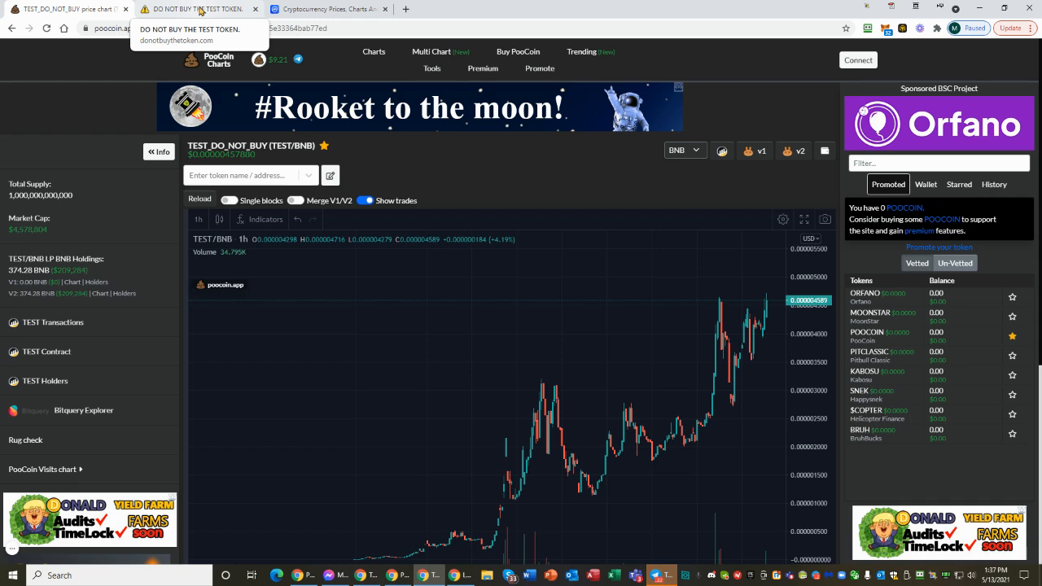
{"action": "left_click", "coordinate": [195, 8]}
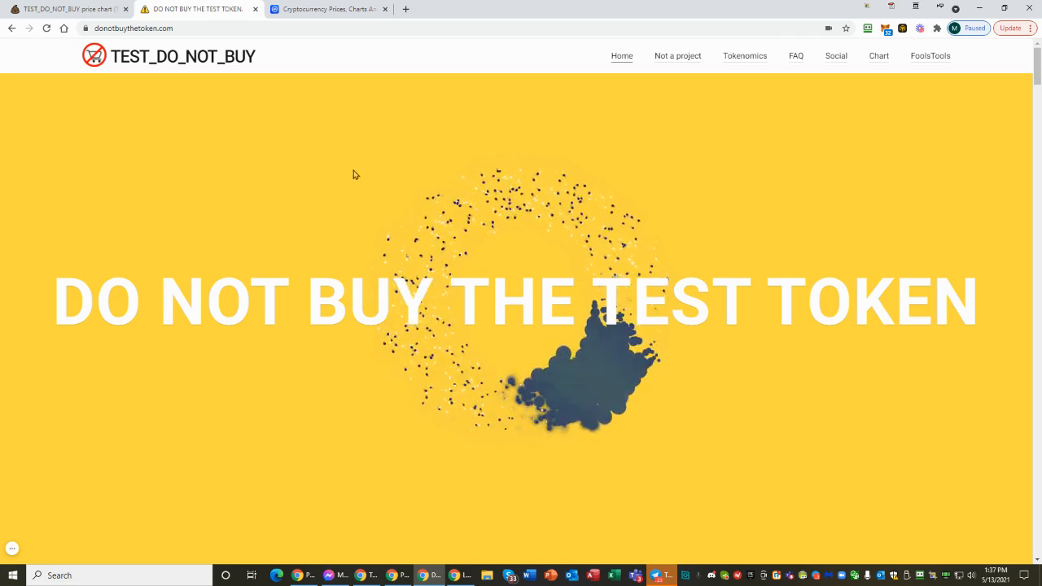
Scroll donotbuythetoken.com past the video and memes to Tokenomics and the price chart
{"action": "scroll", "scroll_direction": "down", "scroll_amount": 3}
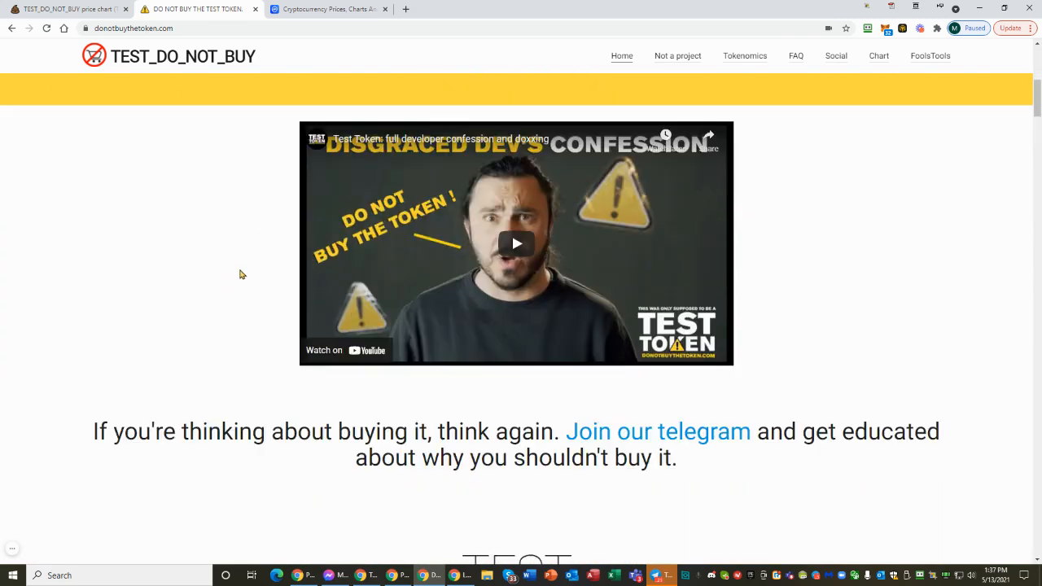
{"action": "scroll", "scroll_direction": "down", "scroll_amount": 3}
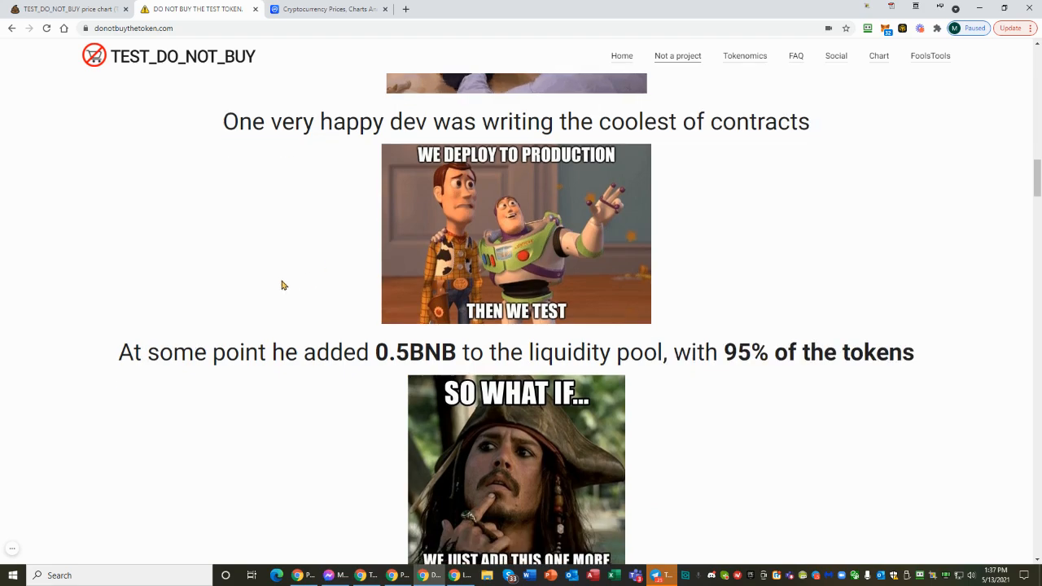
{"action": "scroll", "scroll_direction": "down", "scroll_amount": 3}
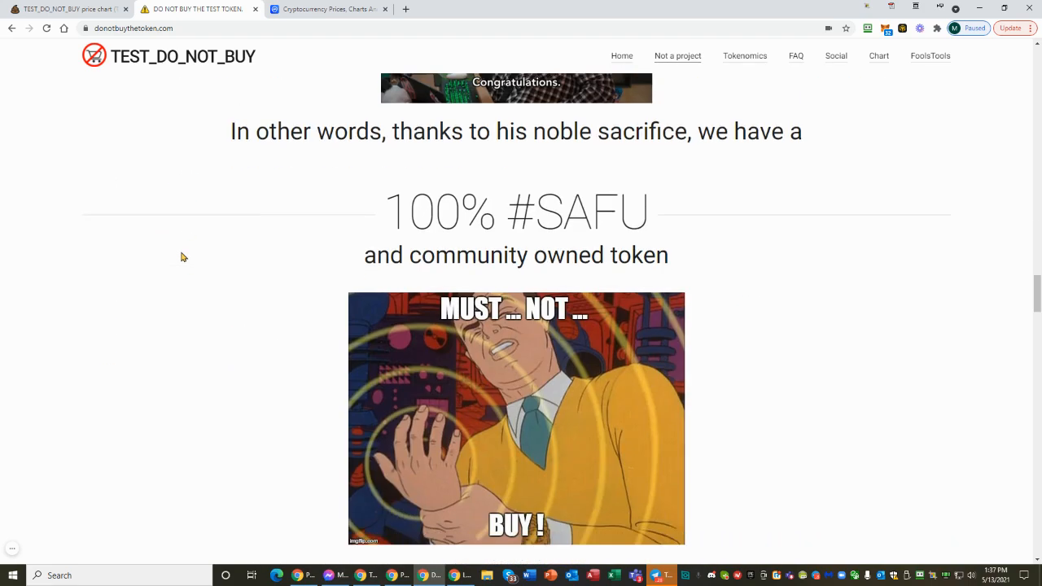
{"action": "scroll", "scroll_direction": "down", "scroll_amount": 3}
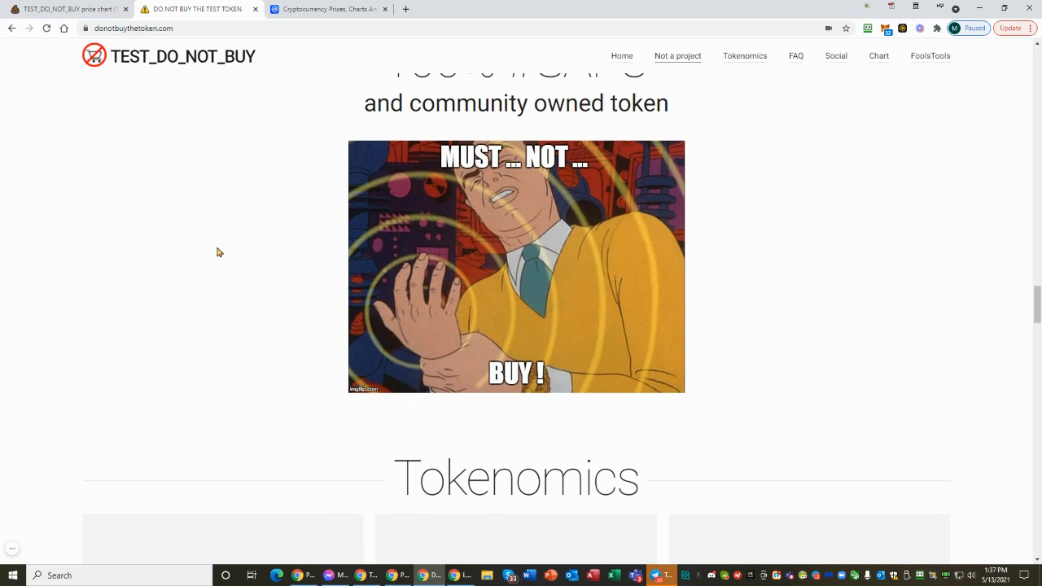
{"action": "scroll", "scroll_direction": "down", "scroll_amount": 3}
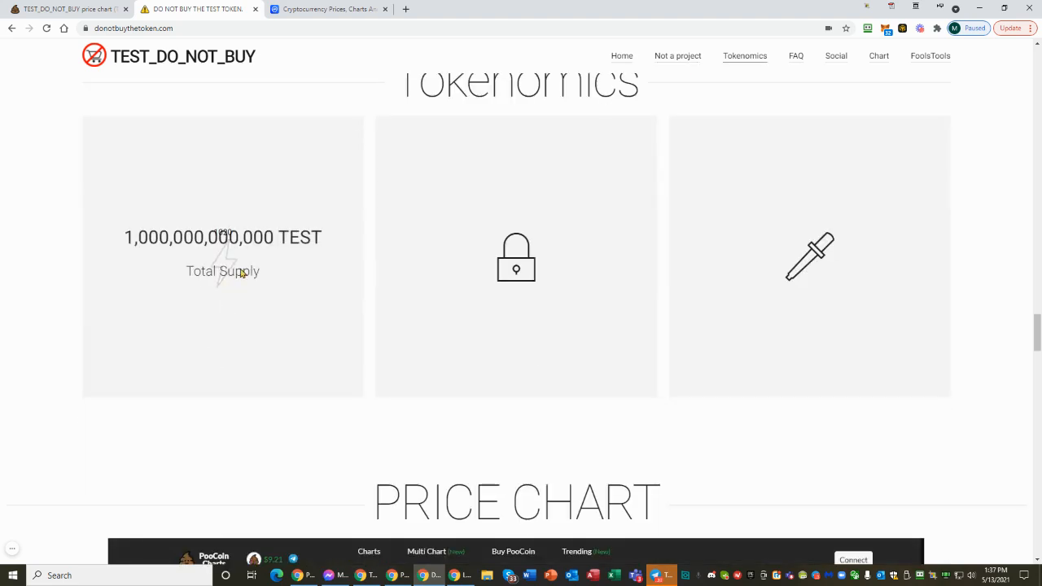
{"action": "scroll", "scroll_direction": "down", "scroll_amount": 3}
{"action": "type", "text": "te"}
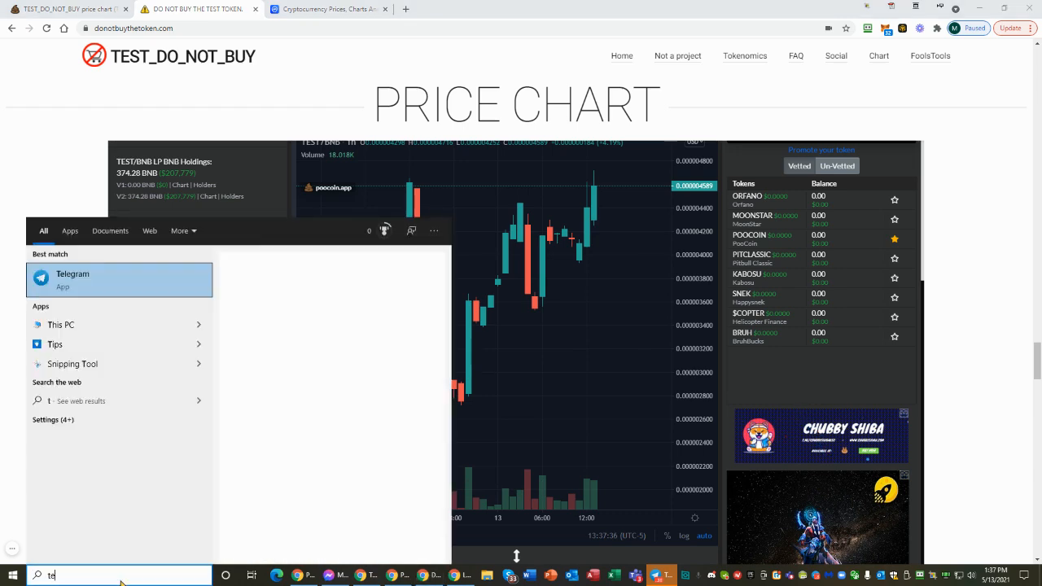
Launch Telegram from the search results and glance at the TEST Token Chat group info
{"action": "left_click", "coordinate": [72, 273]}
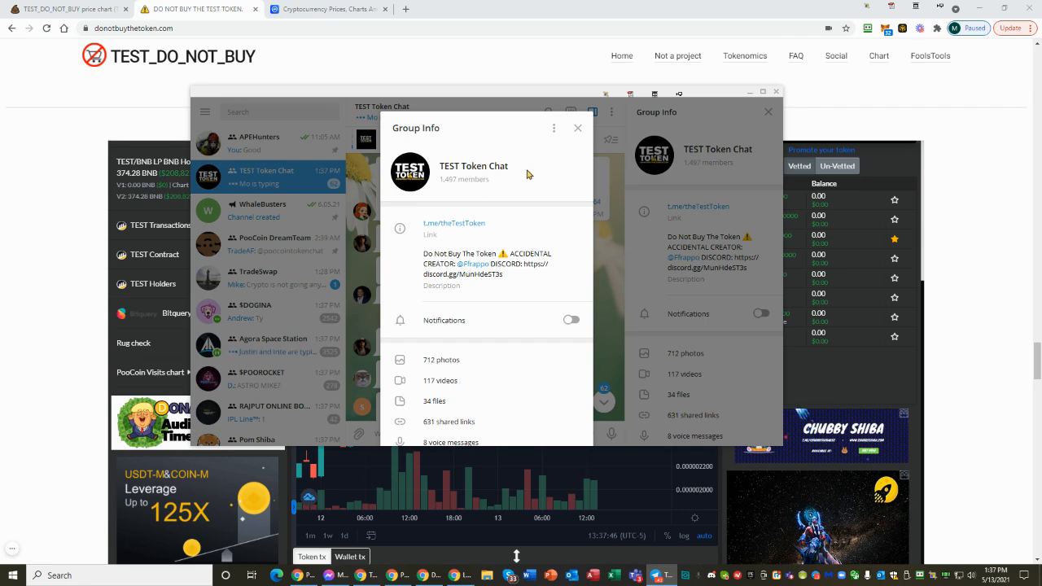
{"action": "left_click", "coordinate": [577, 128]}
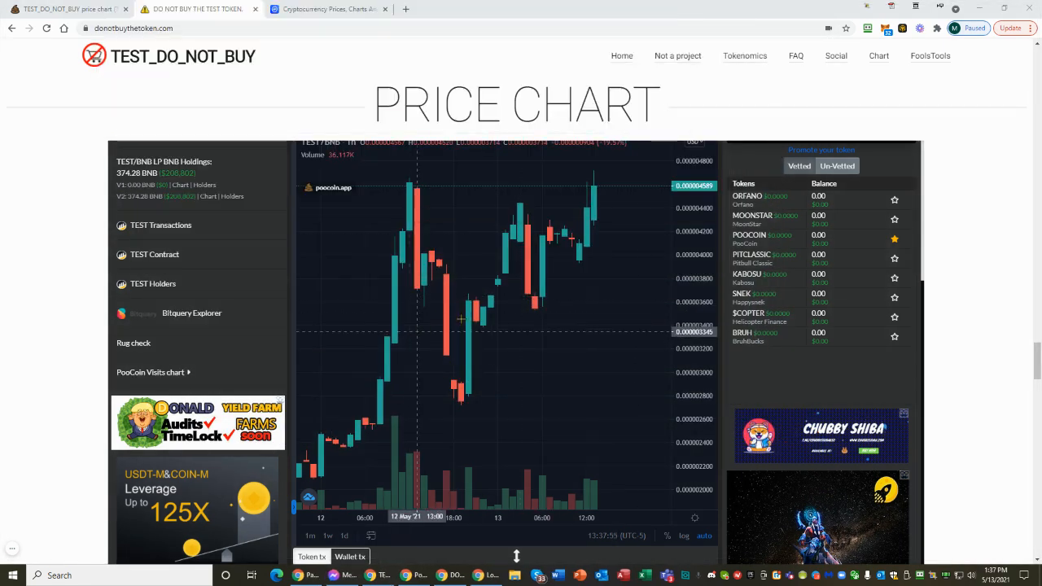
{"action": "mouse_move", "coordinate": [574, 305]}
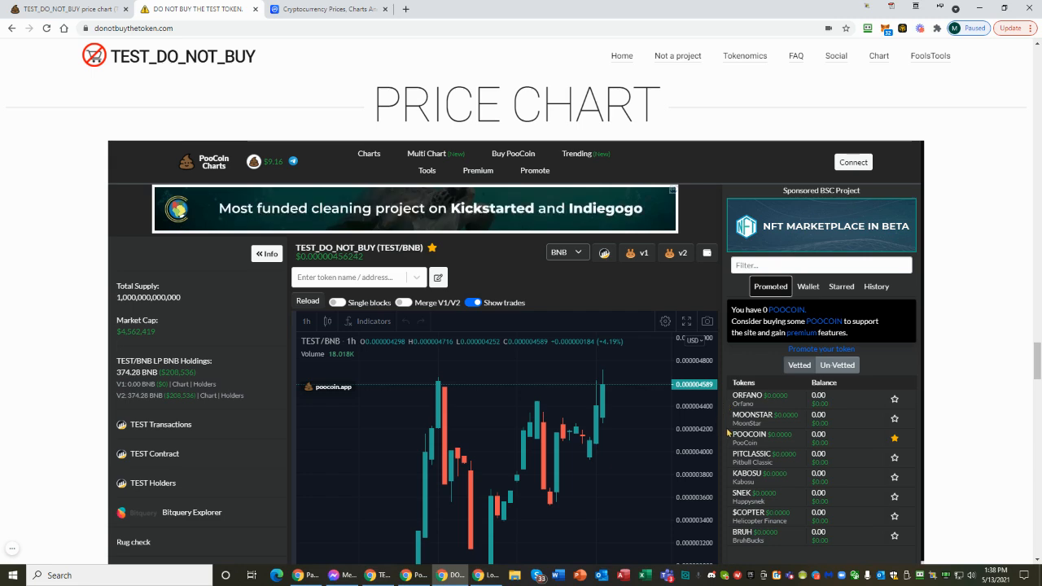
{"action": "scroll", "scroll_direction": "down", "scroll_amount": 3}
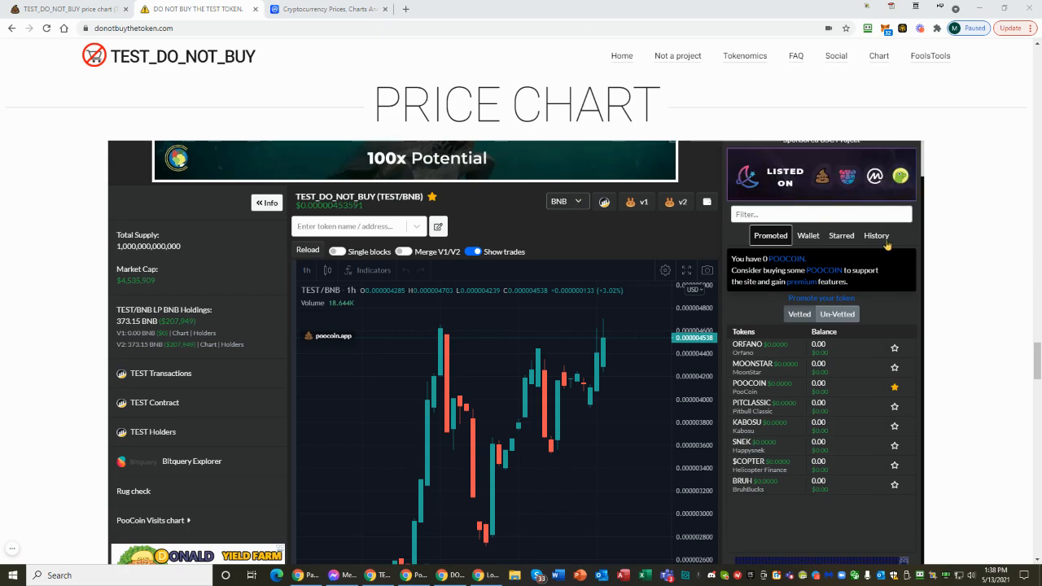
Scroll donotbuythetoken.com past the FAQ to the Gem Finder YouTube video
{"action": "scroll", "scroll_direction": "down", "scroll_amount": 3}
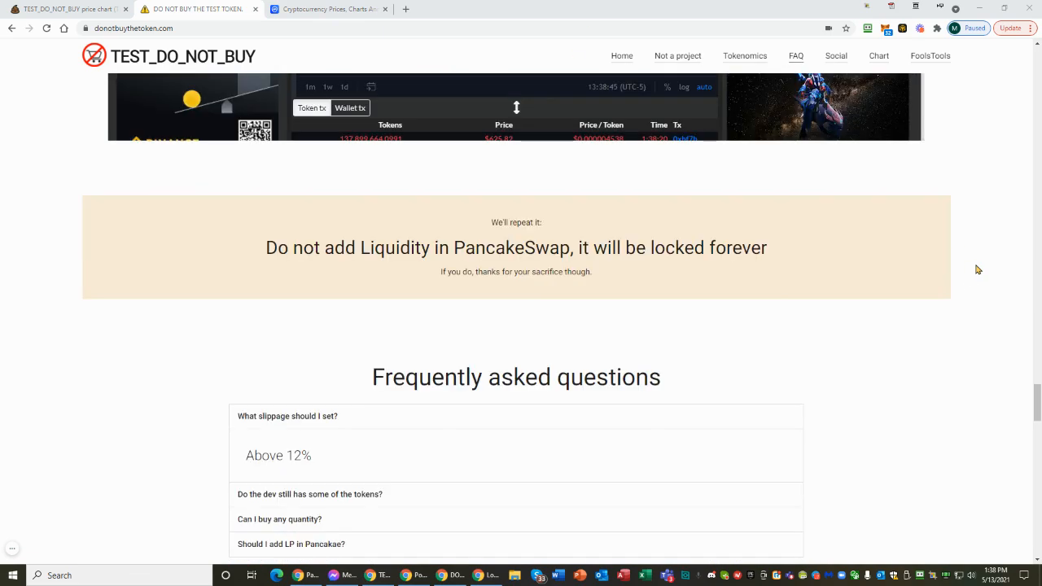
{"action": "scroll", "scroll_direction": "up", "scroll_amount": 3}
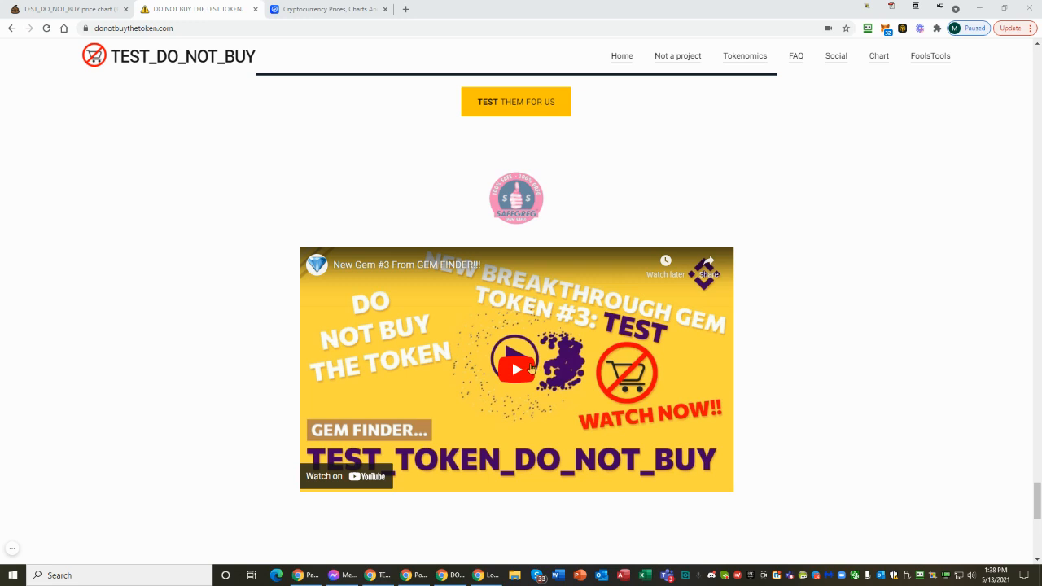
{"action": "mouse_move", "coordinate": [428, 326]}
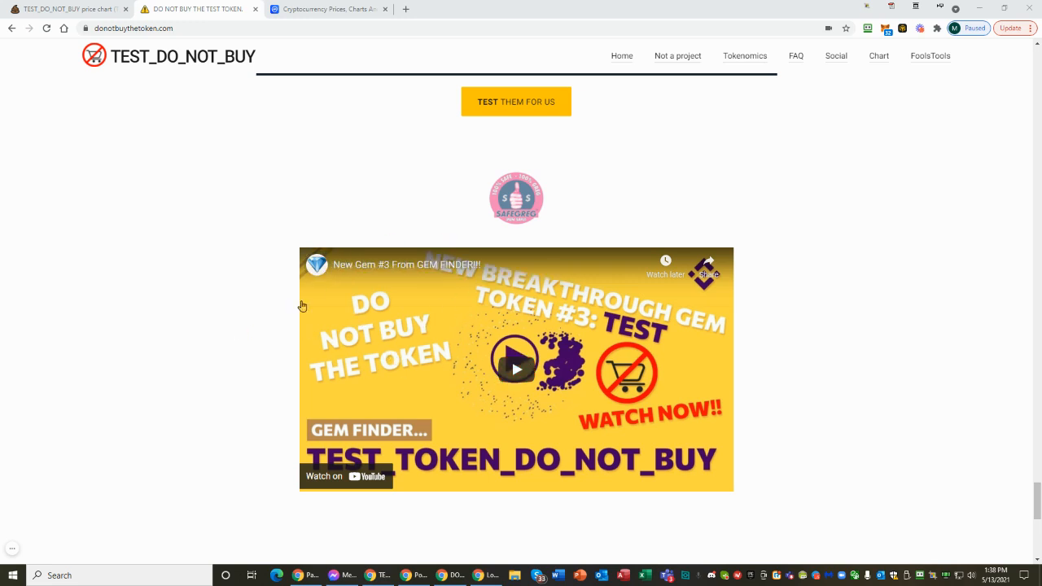
{"action": "mouse_move", "coordinate": [388, 275]}
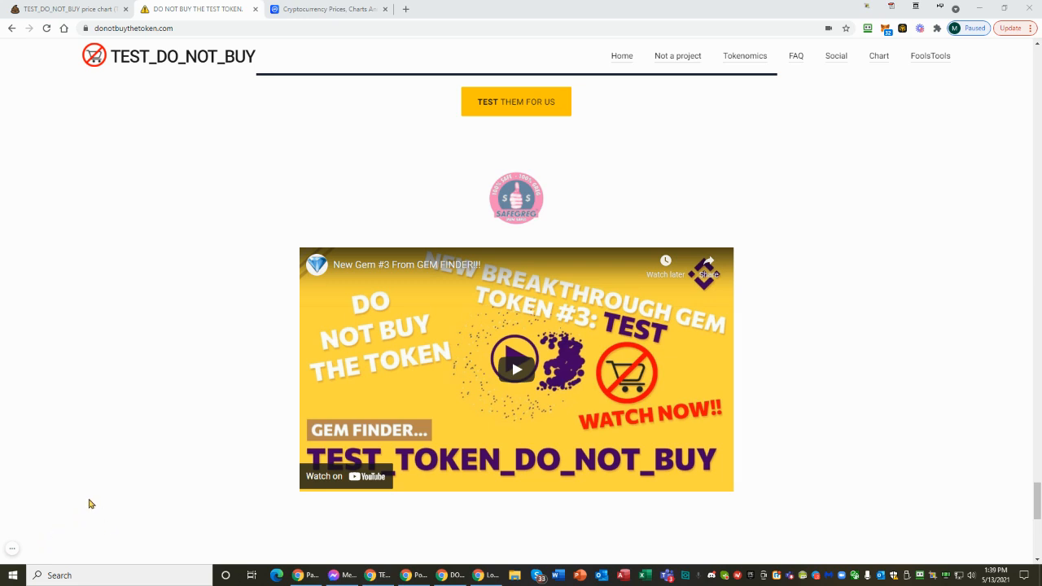
{"action": "mouse_move", "coordinate": [234, 175]}
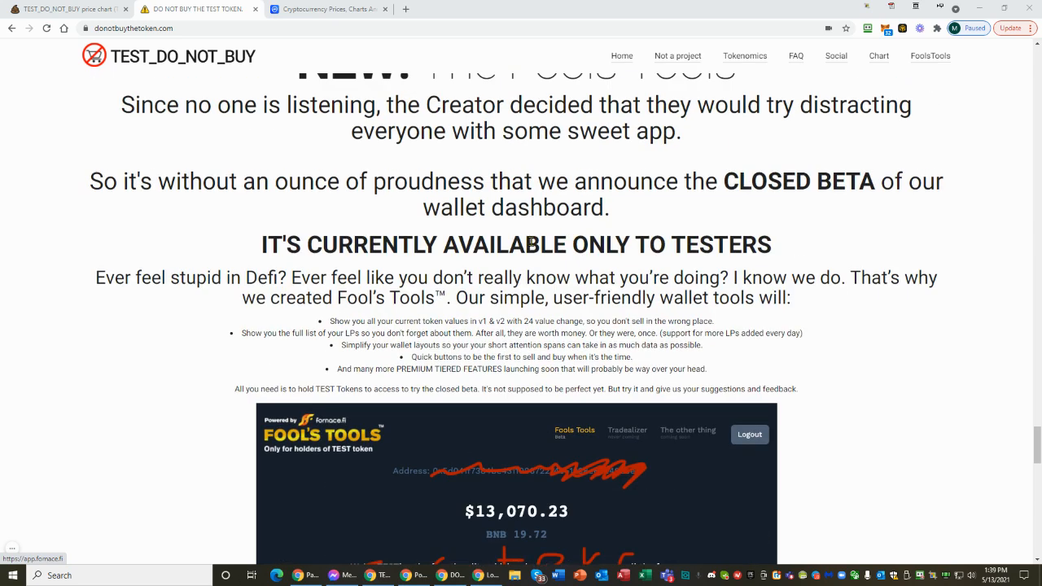
Scroll through the Fool's Tools wallet dashboard section of donotbuythetoken.com
{"action": "scroll", "scroll_direction": "down", "scroll_amount": 3}
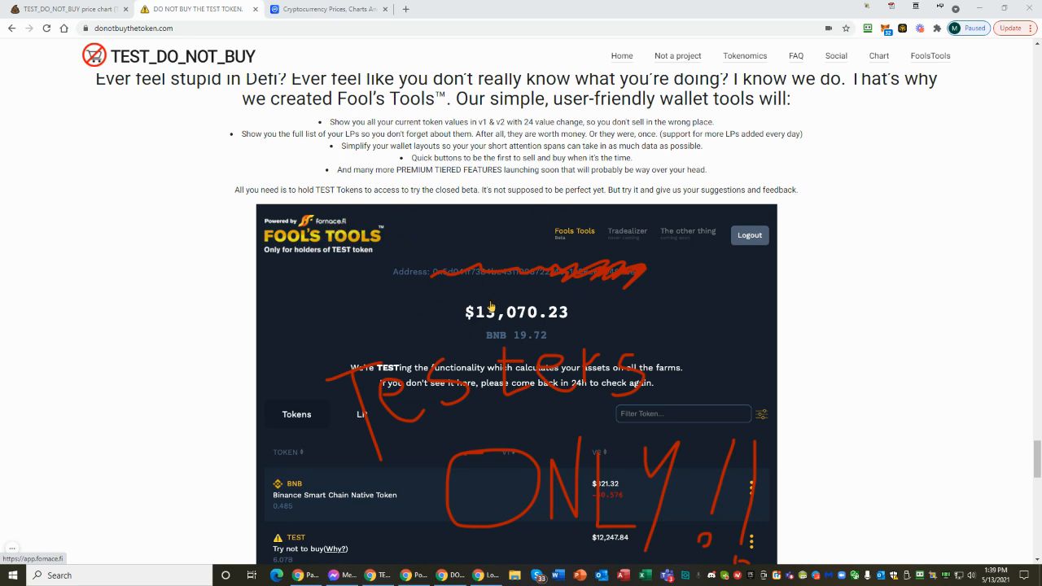
{"action": "mouse_move", "coordinate": [706, 170]}
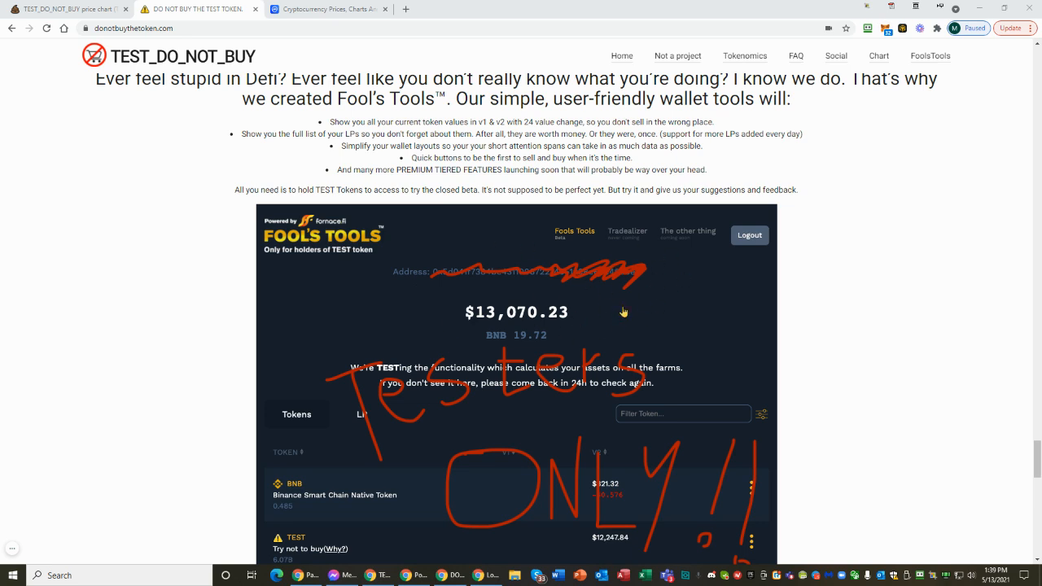
{"action": "mouse_move", "coordinate": [558, 318]}
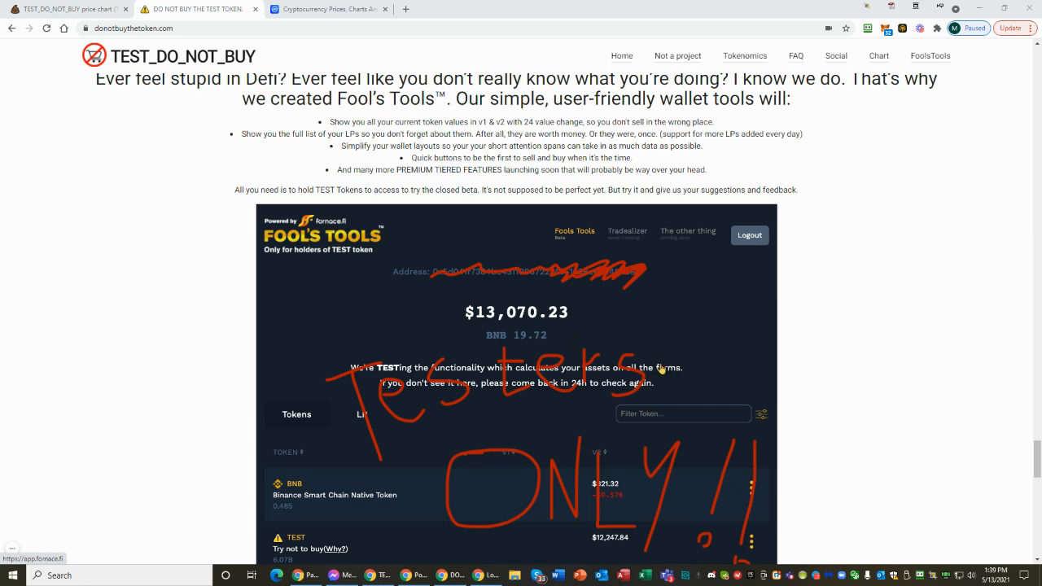
{"action": "scroll", "scroll_direction": "down", "scroll_amount": 3}
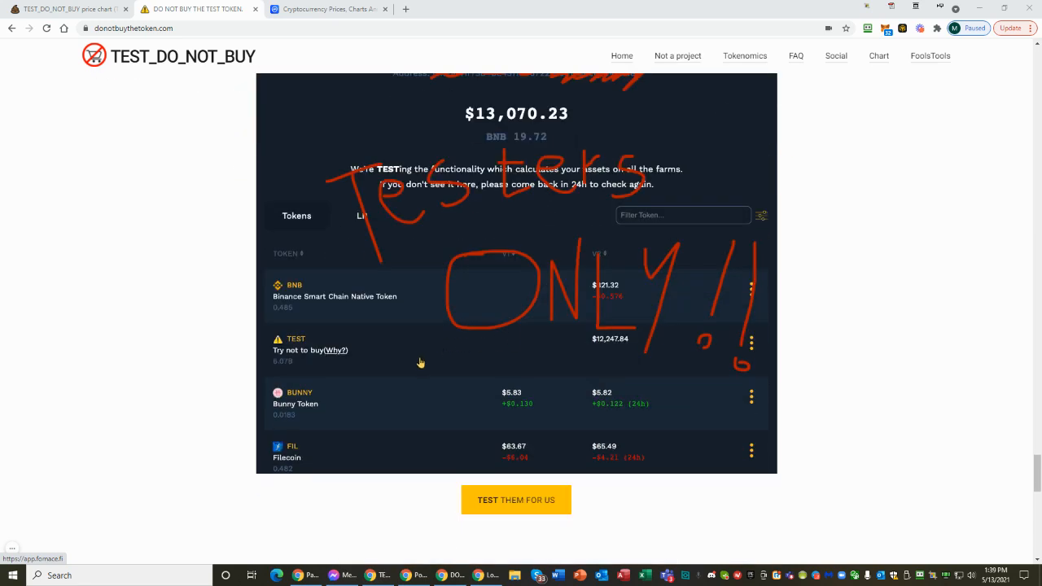
{"action": "mouse_move", "coordinate": [367, 307]}
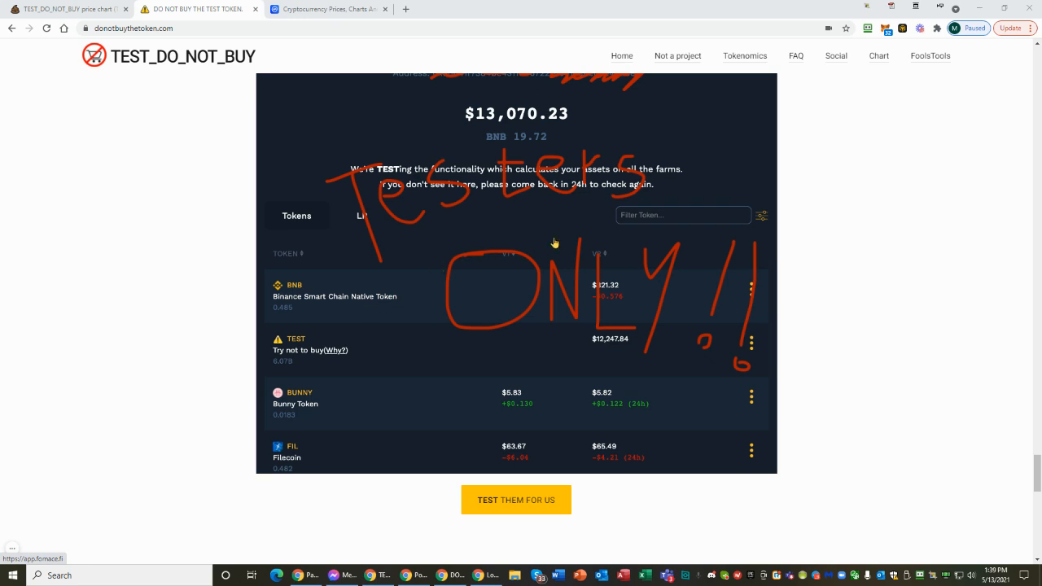
{"action": "mouse_move", "coordinate": [436, 446]}
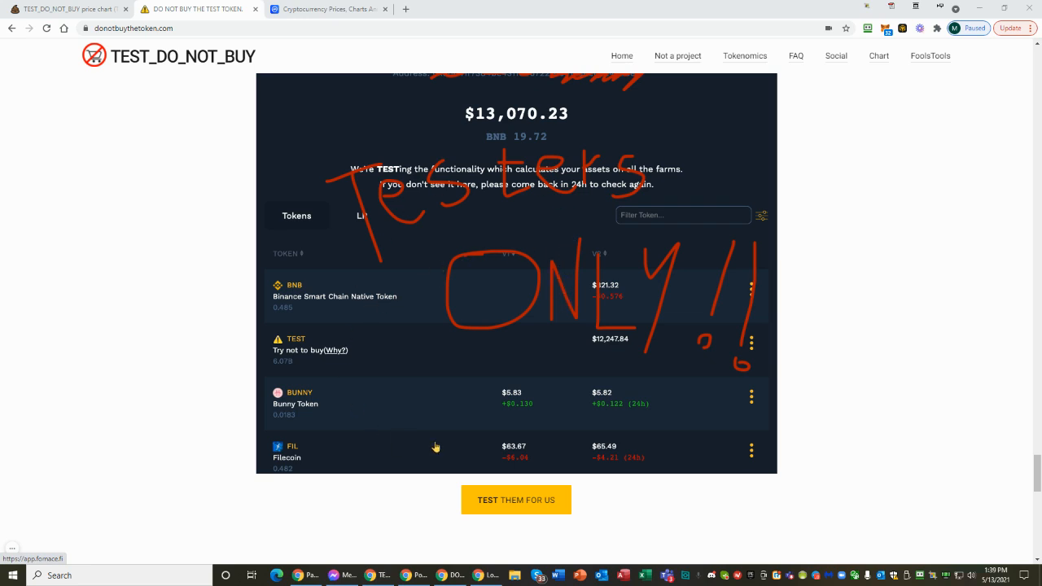
{"action": "mouse_move", "coordinate": [488, 263]}
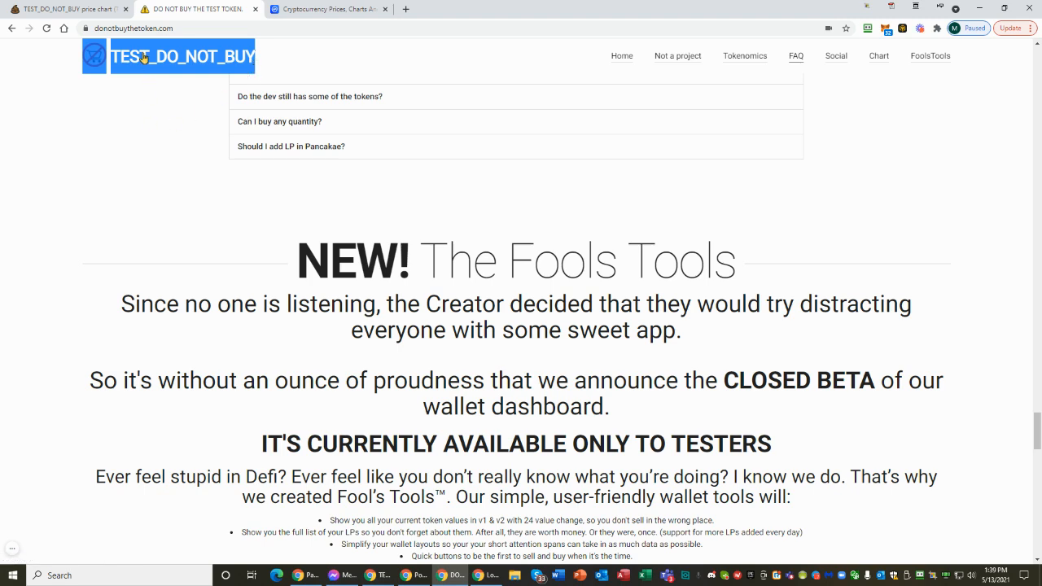
{"action": "mouse_move", "coordinate": [552, 267]}
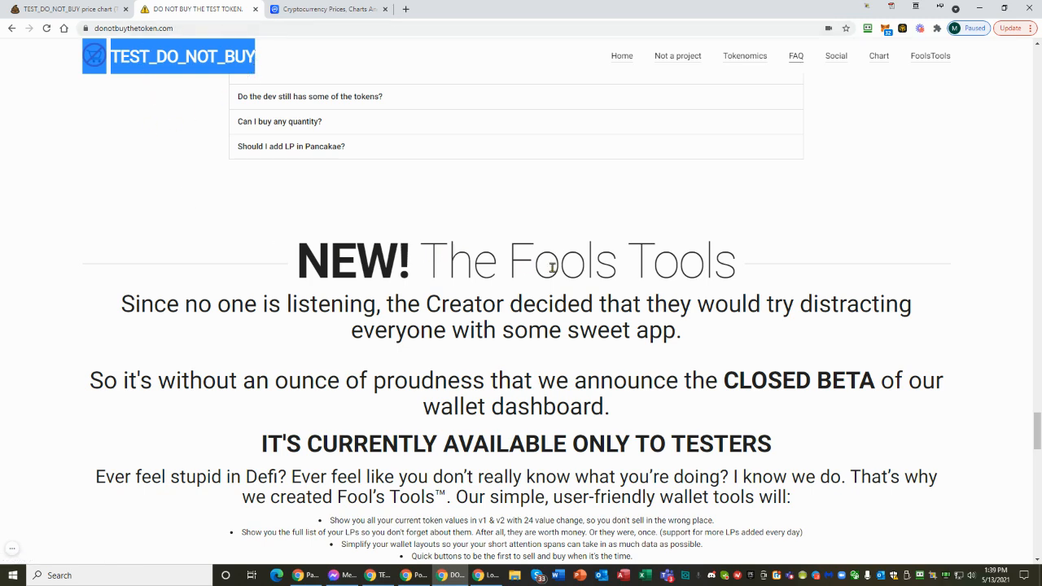
{"action": "scroll", "scroll_direction": "down", "scroll_amount": 3}
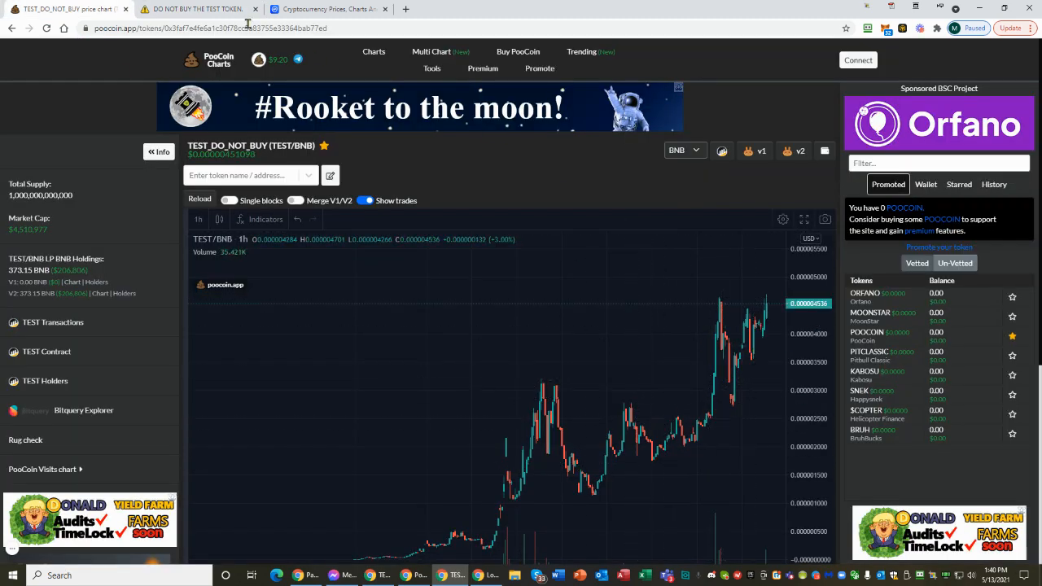
Switch to donotbuythetoken.com and scroll through its confession video and TEST sections
{"action": "left_click", "coordinate": [196, 9]}
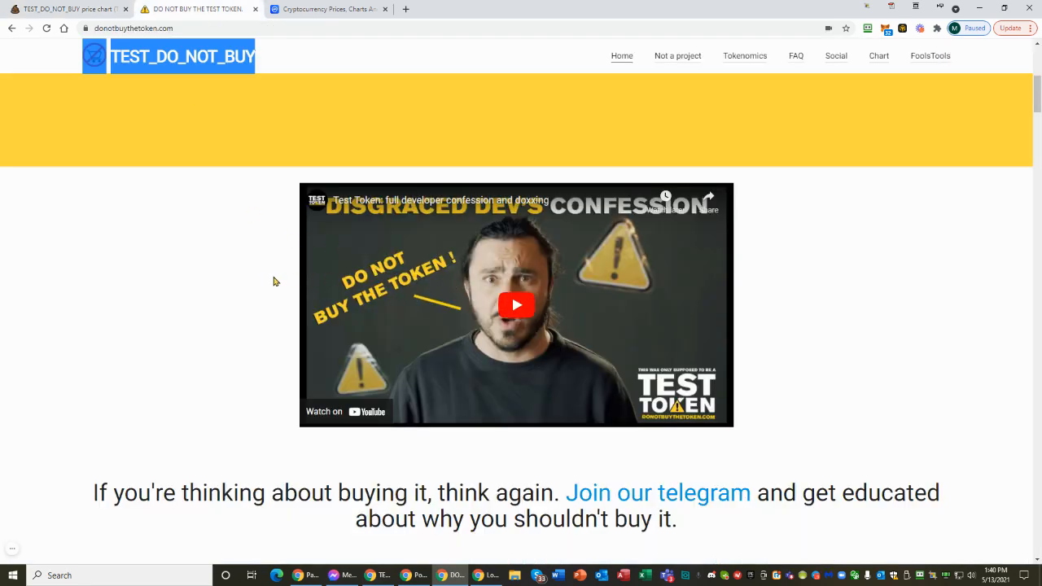
{"action": "scroll", "scroll_direction": "down", "scroll_amount": 3}
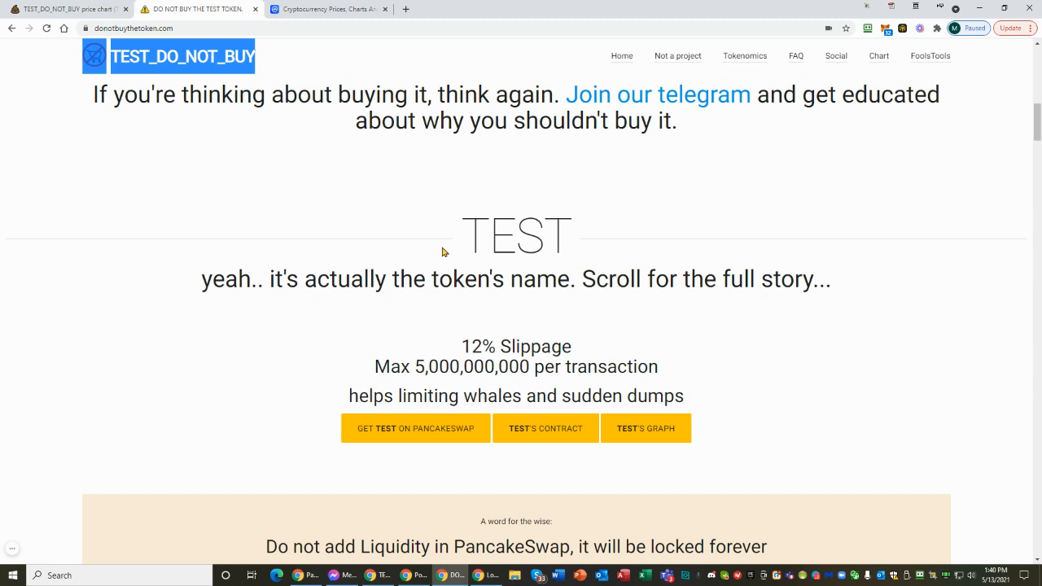
{"action": "mouse_move", "coordinate": [454, 237]}
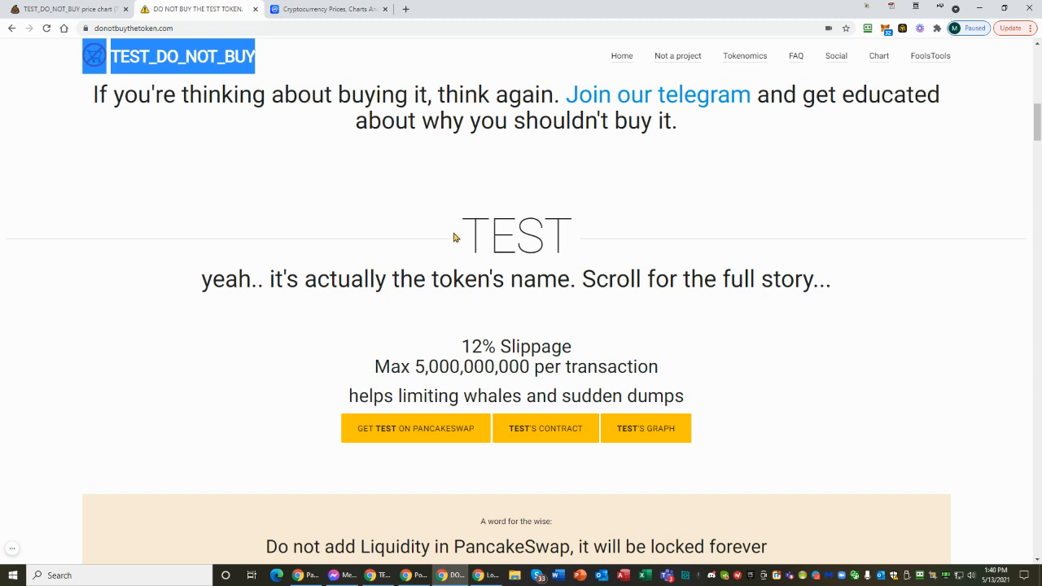
{"action": "mouse_move", "coordinate": [432, 226]}
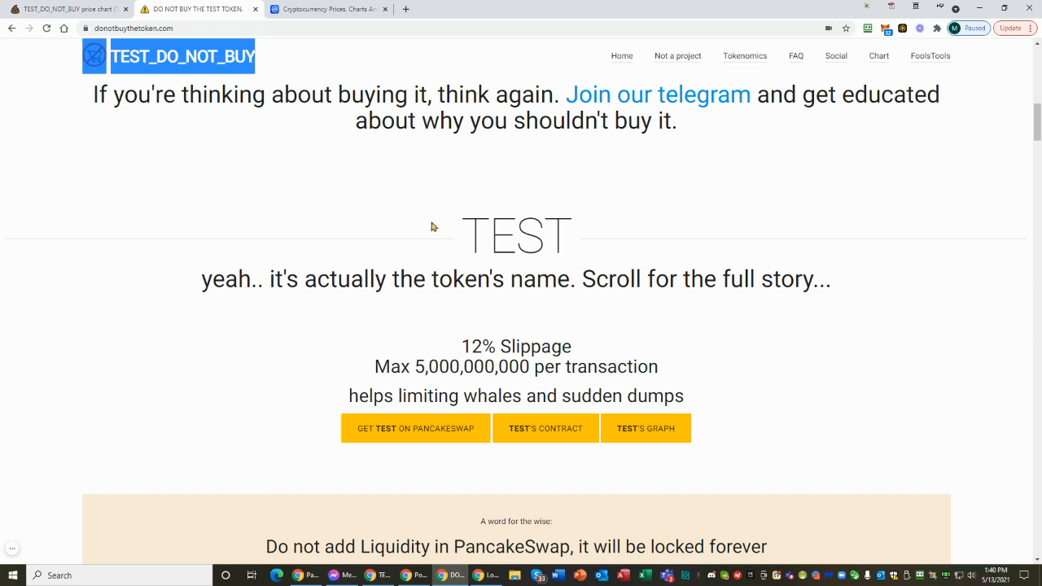
{"action": "mouse_move", "coordinate": [301, 236]}
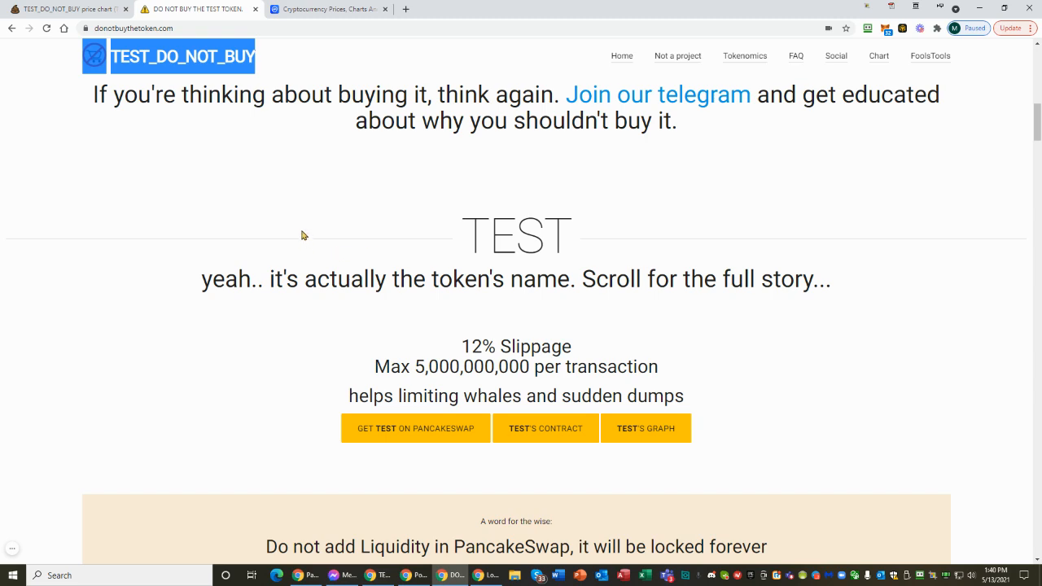
{"action": "scroll", "scroll_direction": "down", "scroll_amount": 3}
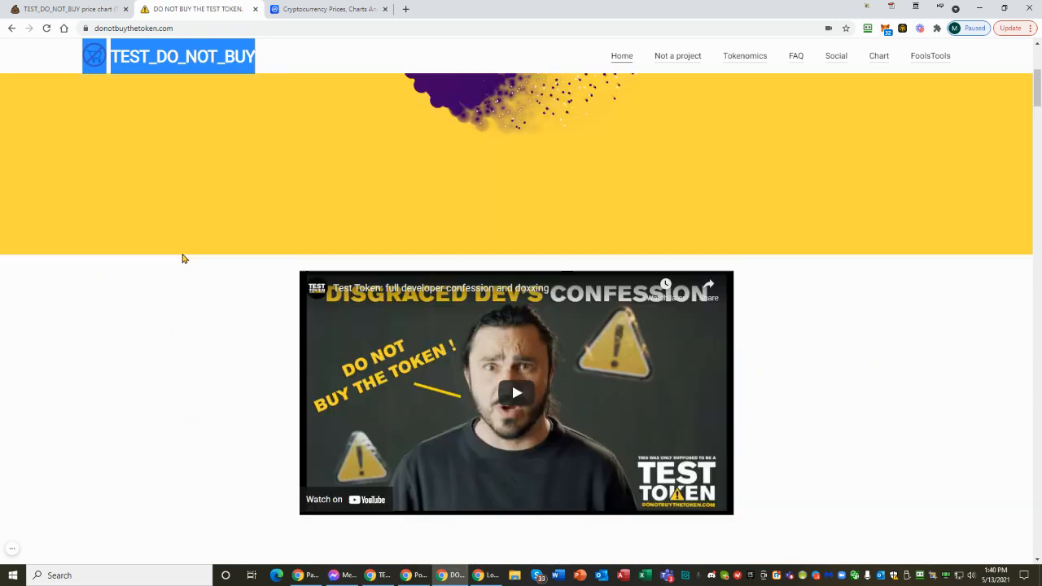
{"action": "scroll", "scroll_direction": "down", "scroll_amount": 3}
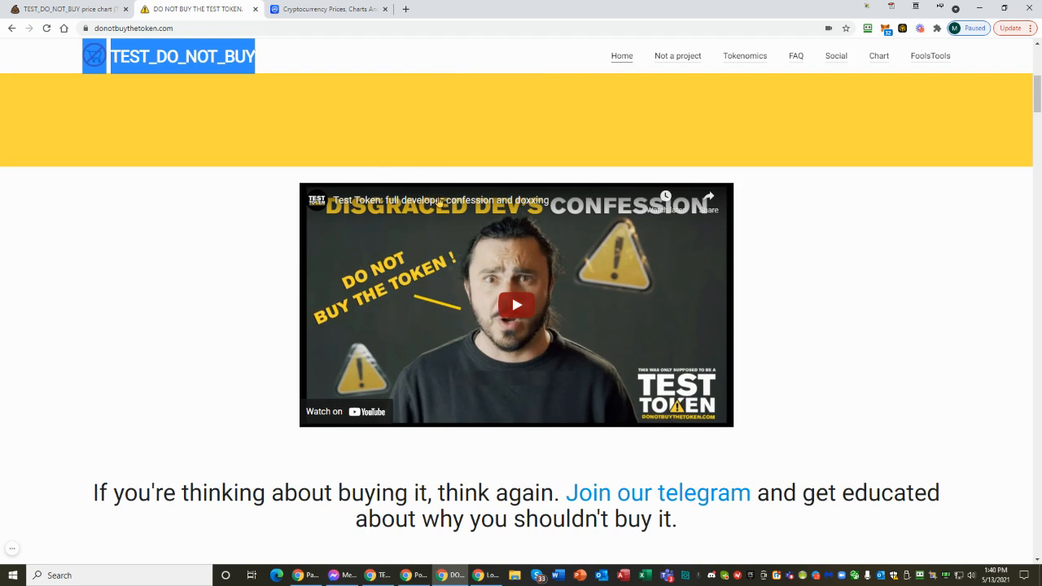
{"action": "mouse_move", "coordinate": [224, 336]}
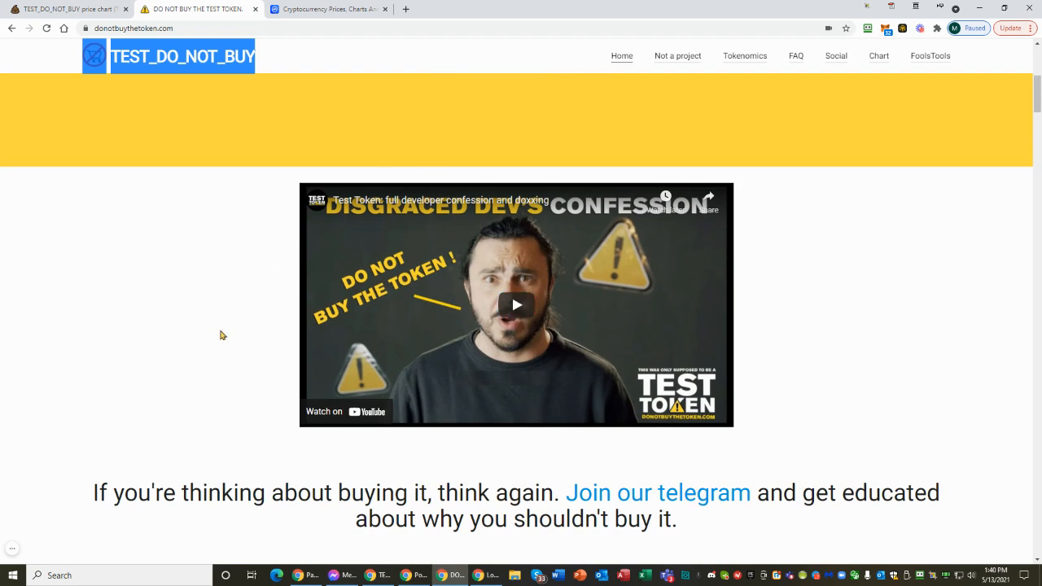
{"action": "scroll", "scroll_direction": "down", "scroll_amount": 3}
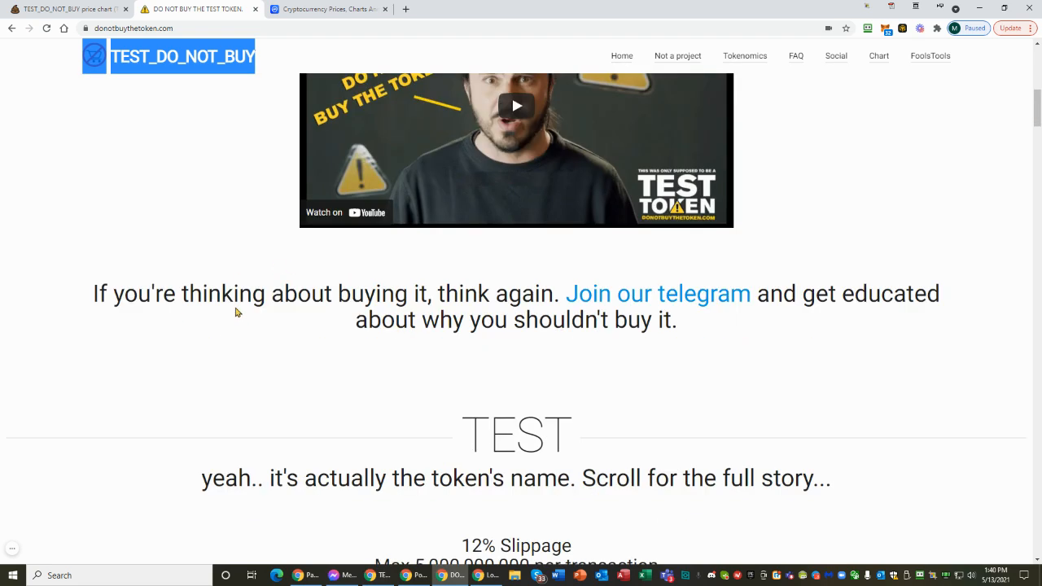
{"action": "mouse_move", "coordinate": [86, 484]}
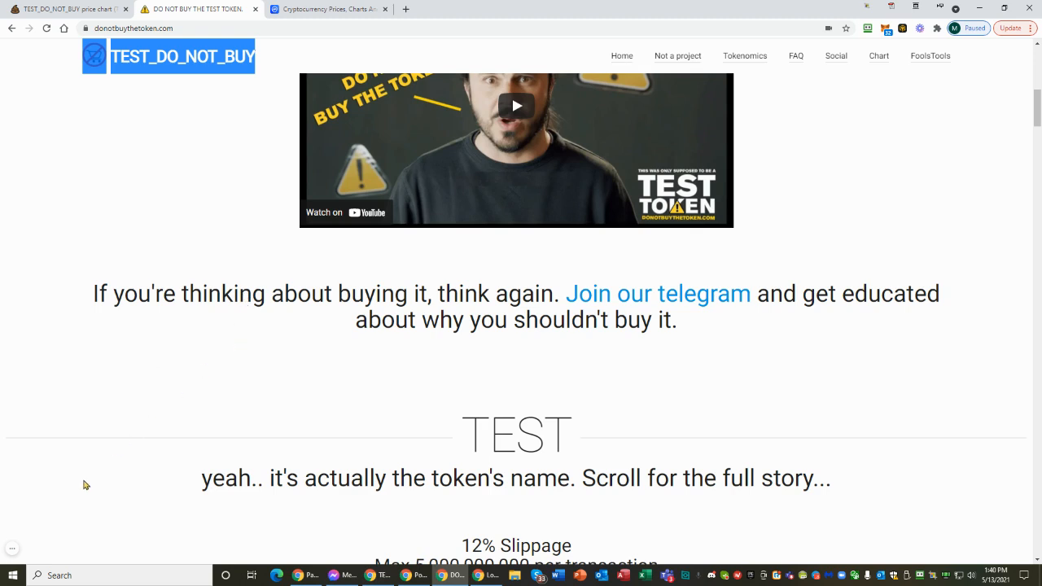
{"action": "mouse_move", "coordinate": [212, 383]}
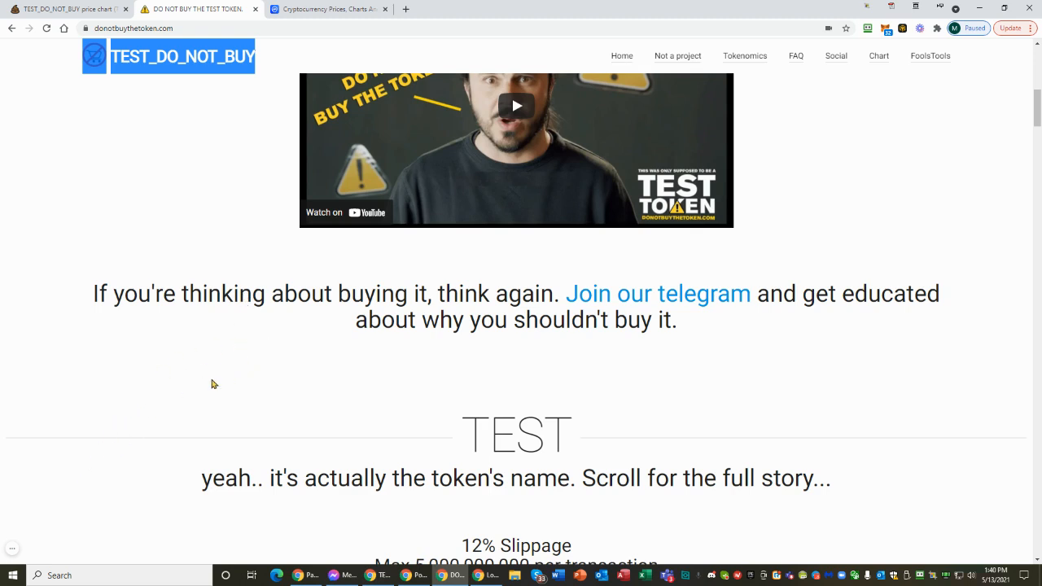
{"action": "mouse_move", "coordinate": [386, 372]}
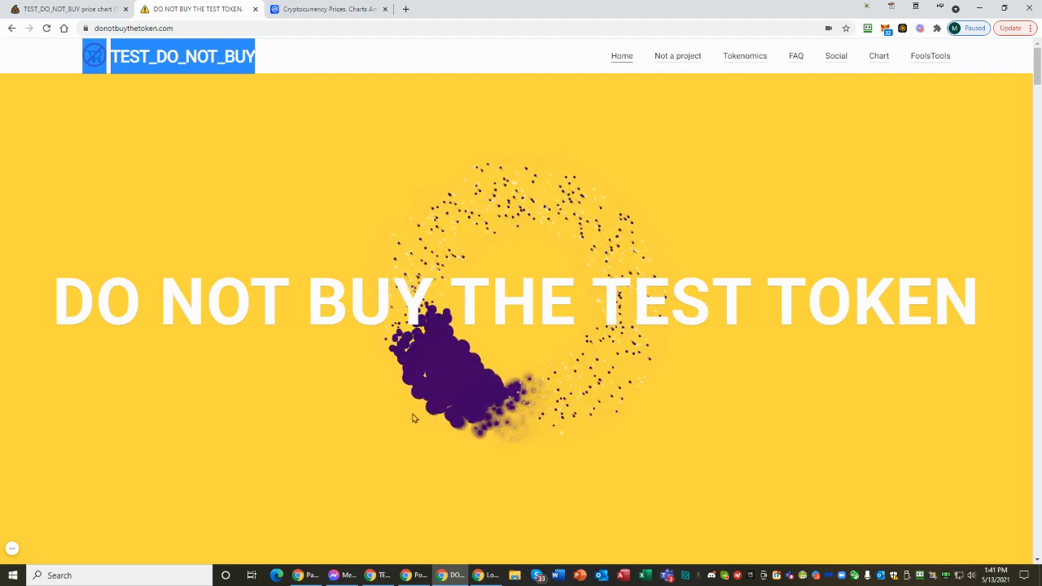
{"action": "scroll", "scroll_direction": "down", "scroll_amount": 3}
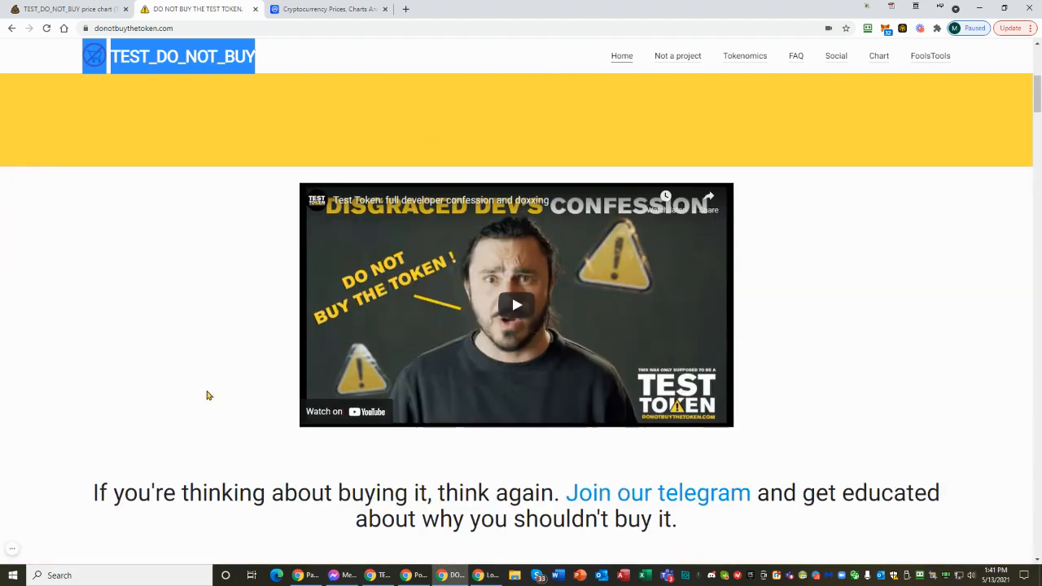
{"action": "scroll", "scroll_direction": "down", "scroll_amount": 3}
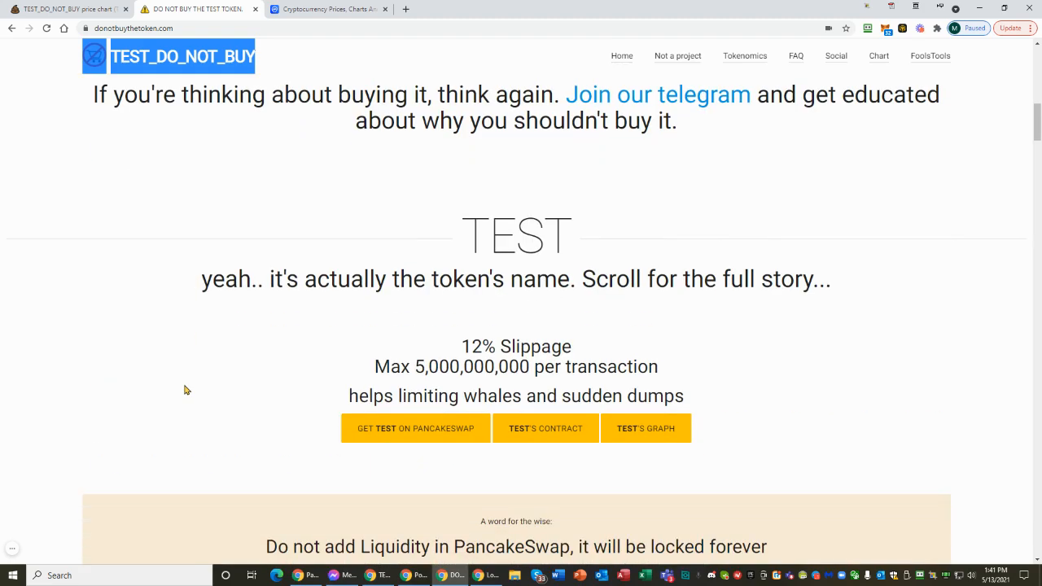
{"action": "scroll", "scroll_direction": "down", "scroll_amount": 3}
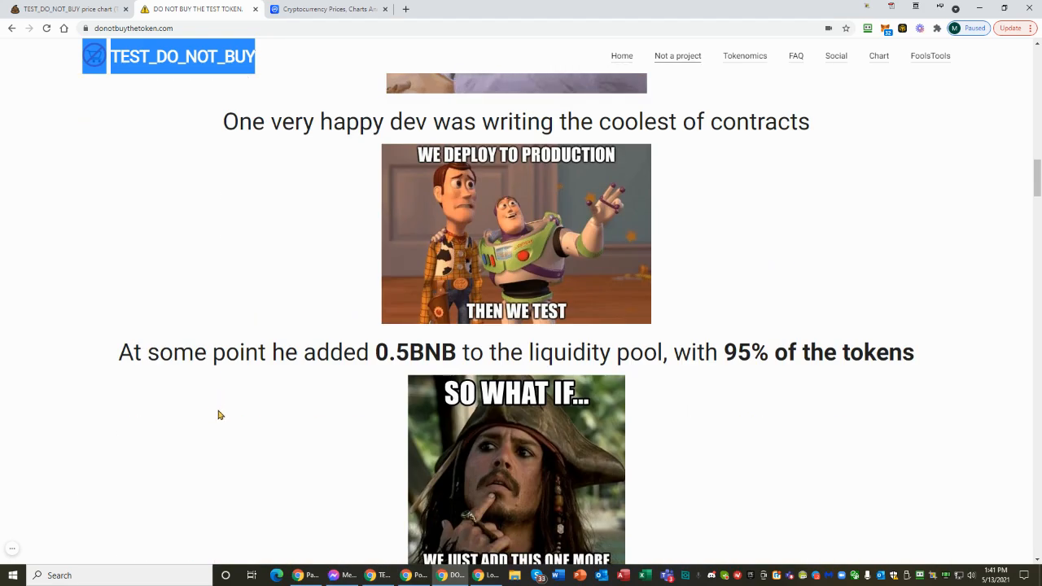
{"action": "scroll", "scroll_direction": "up", "scroll_amount": 3}
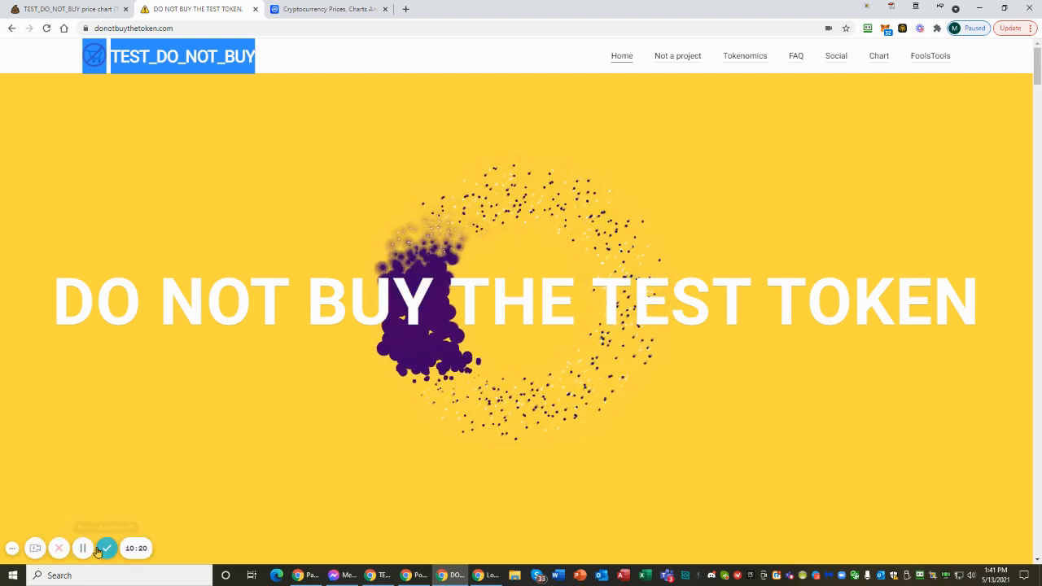
{"action": "mouse_move", "coordinate": [106, 548]}
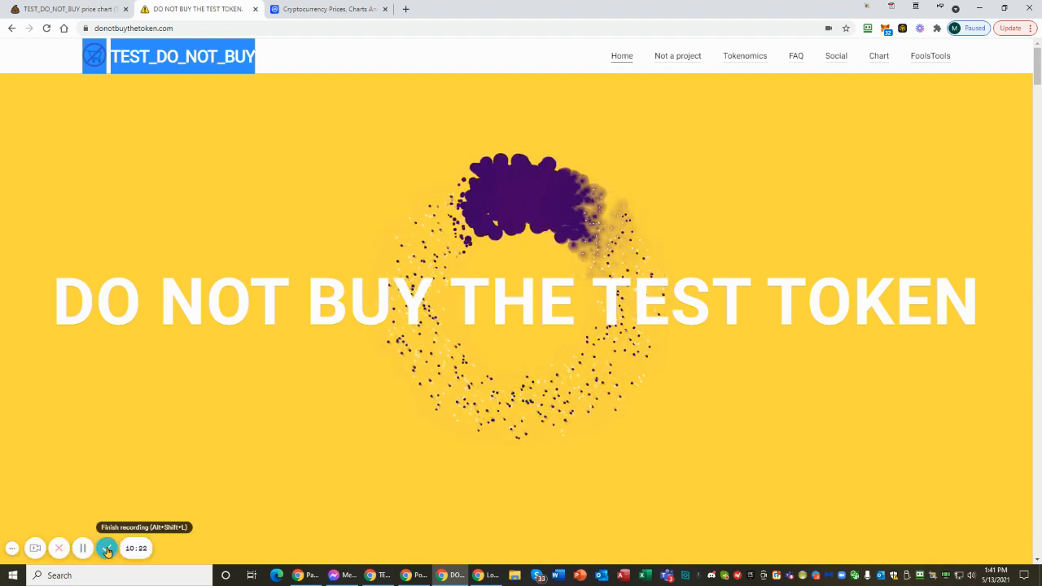